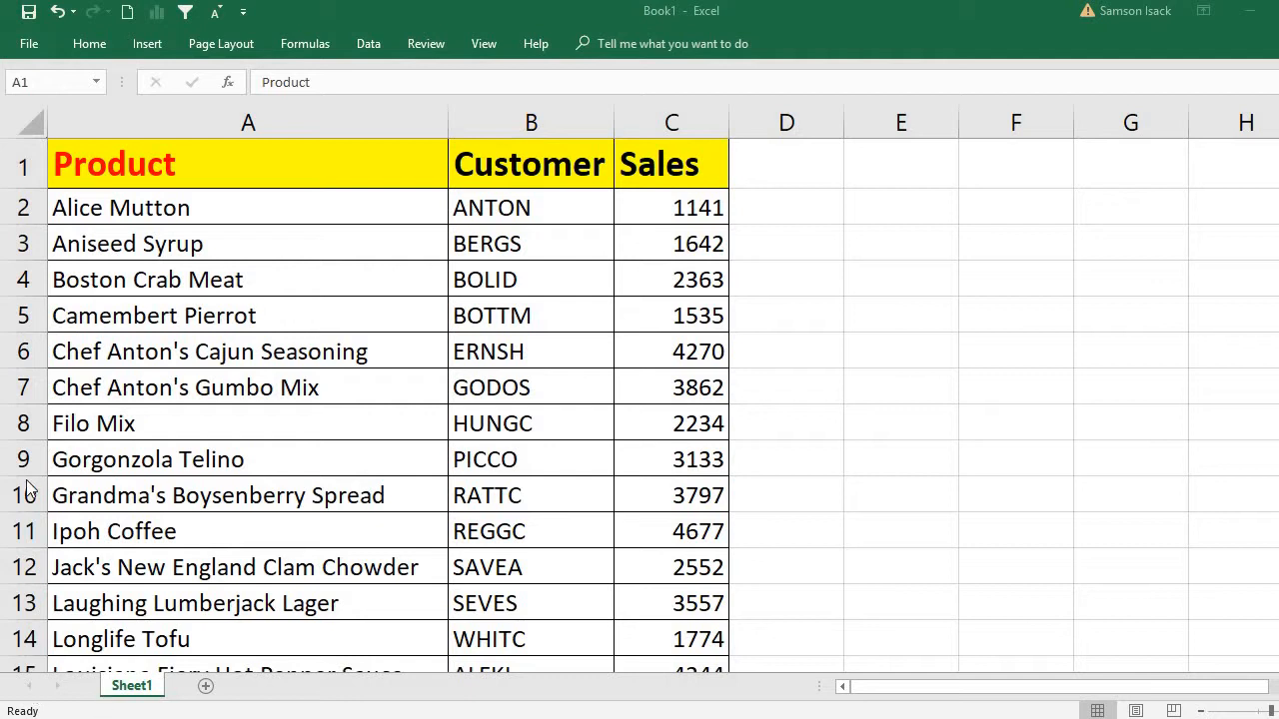
- Review the Product/Customer/Sales table before inserting rows manually
click(128, 243)
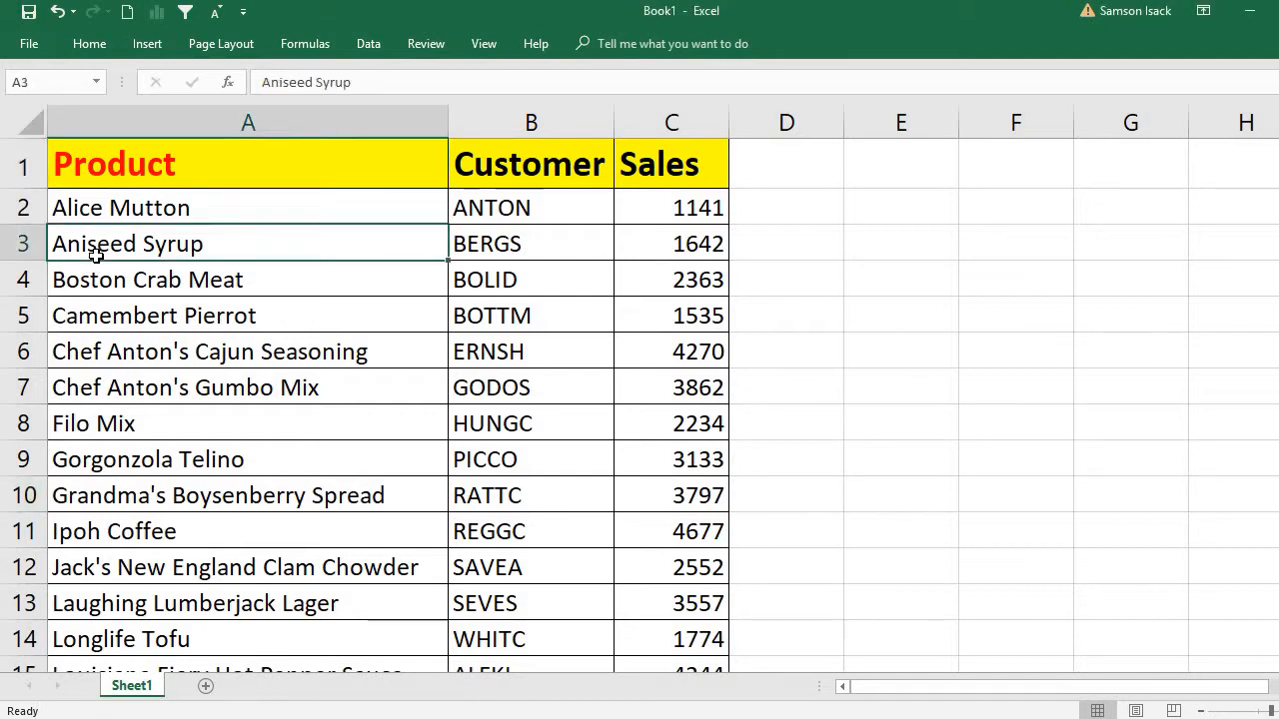
click(248, 164)
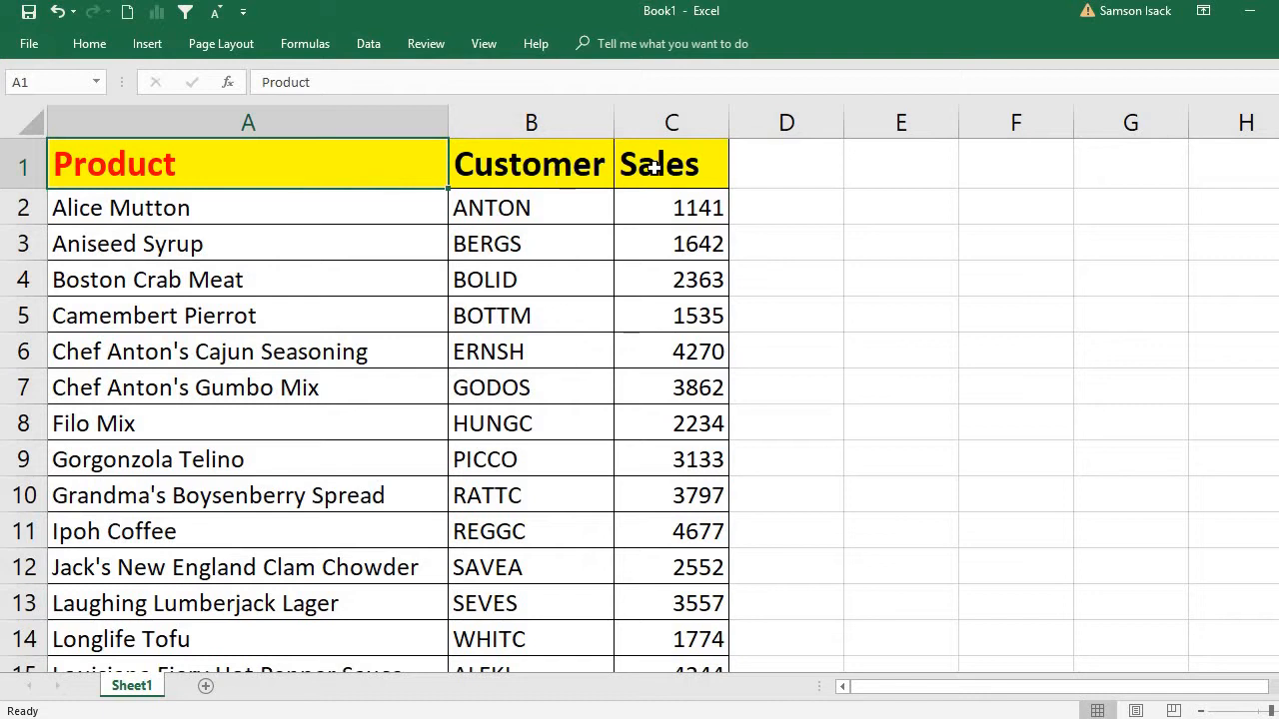
mouse_move(373, 372)
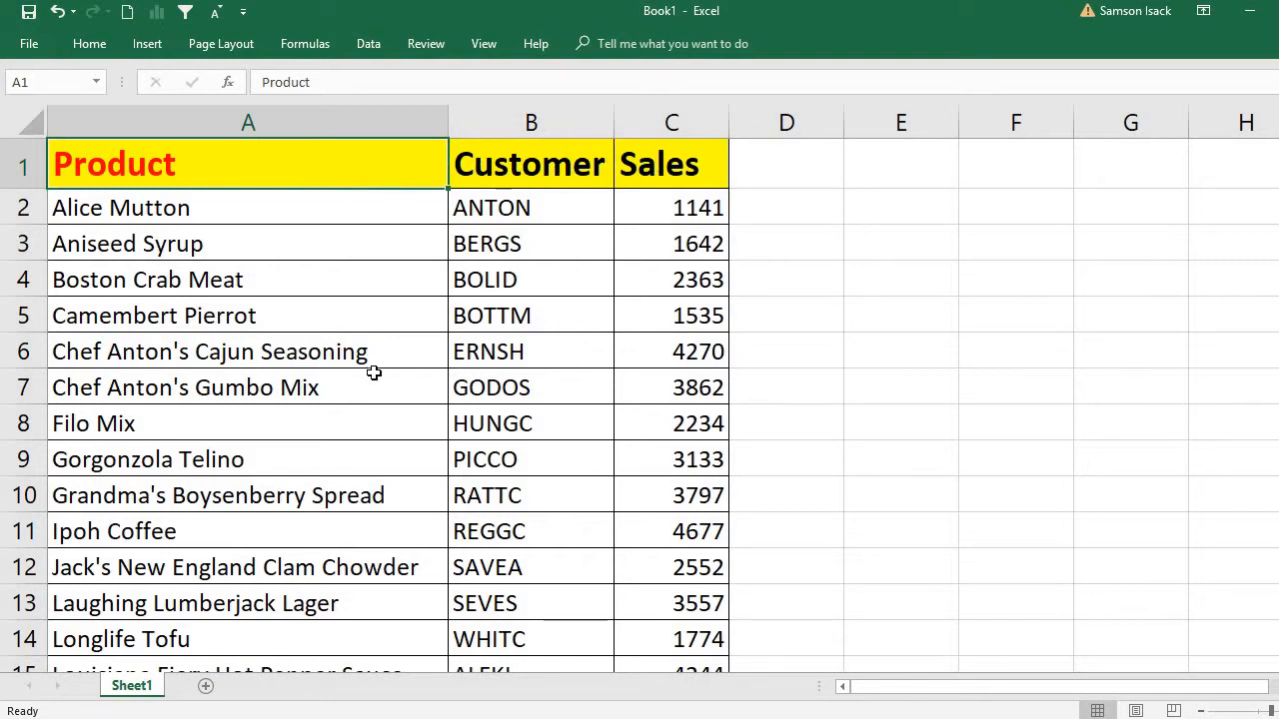
scroll(down, 3)
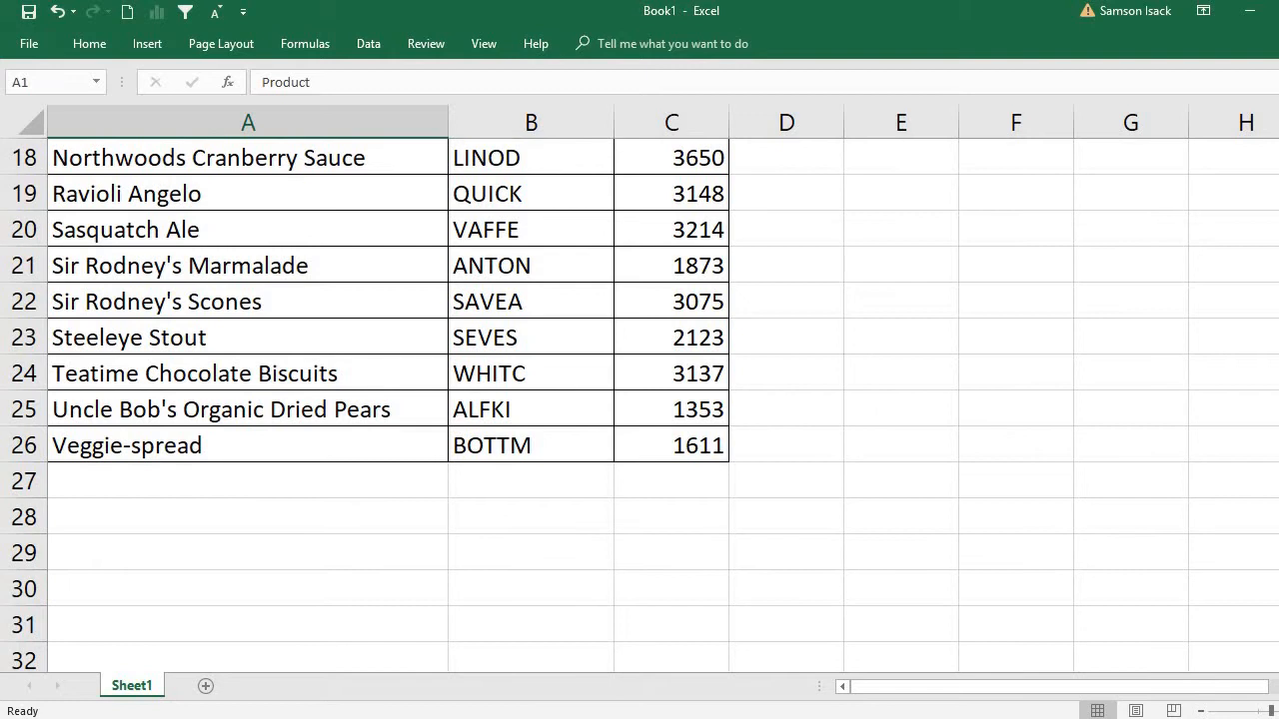
scroll(up, 3)
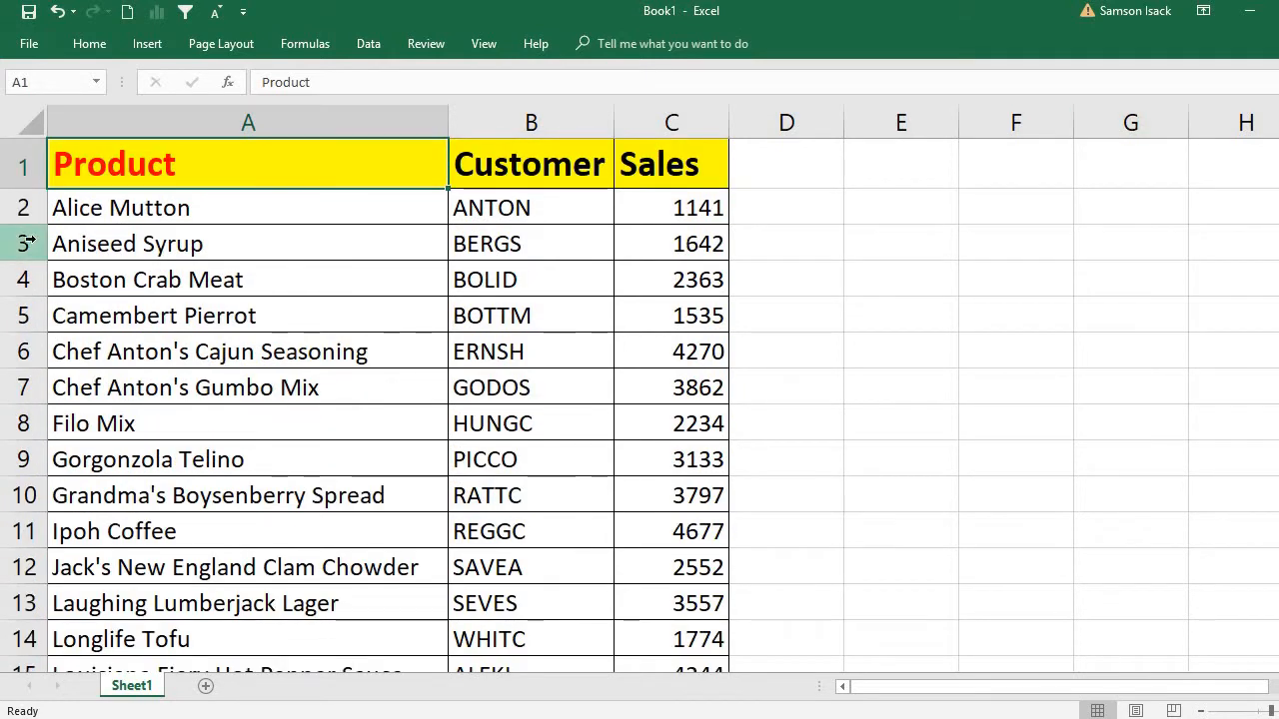
- Insert a blank row above Aniseed Syrup, then start one above Boston Crab Meat
right_click(24, 243)
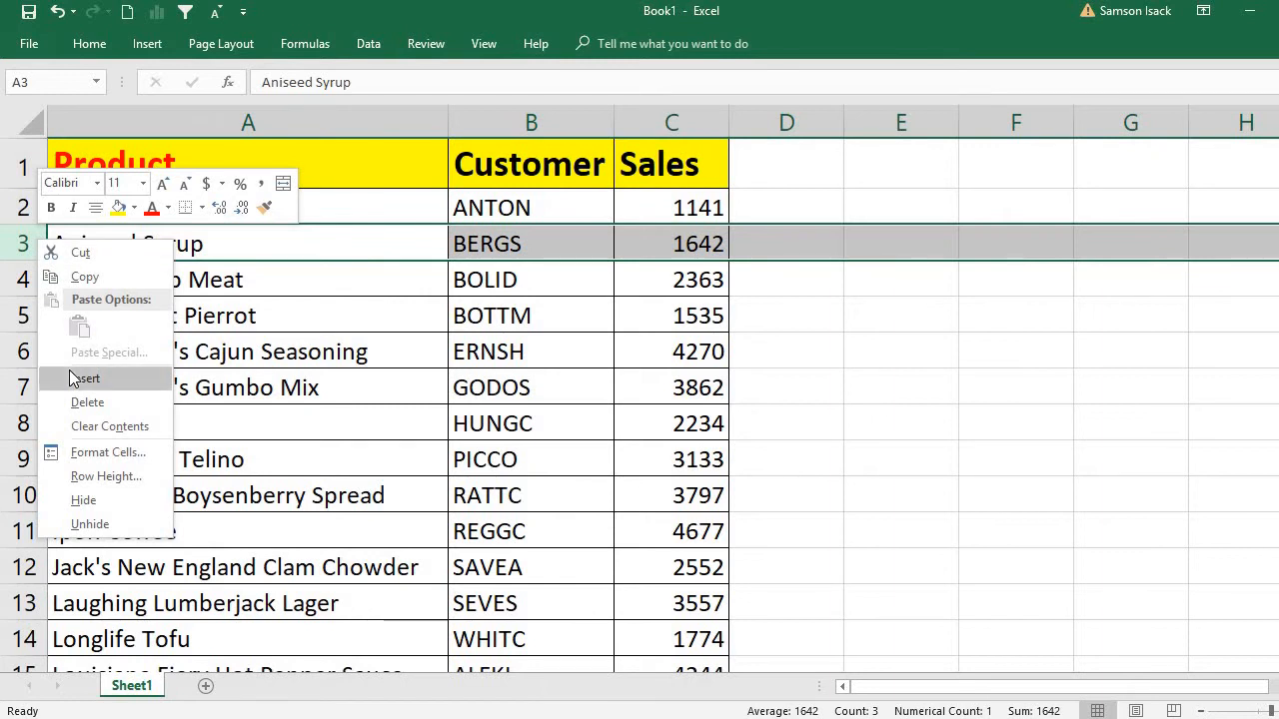
click(86, 378)
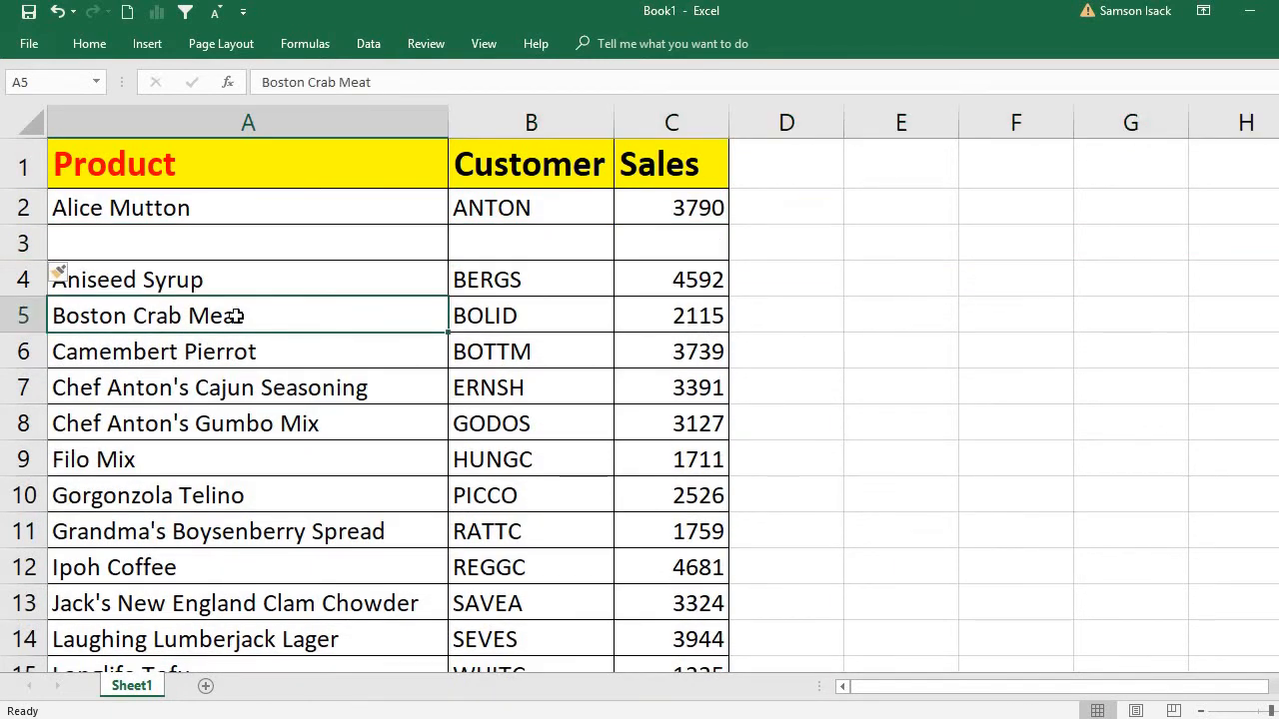
click(24, 316)
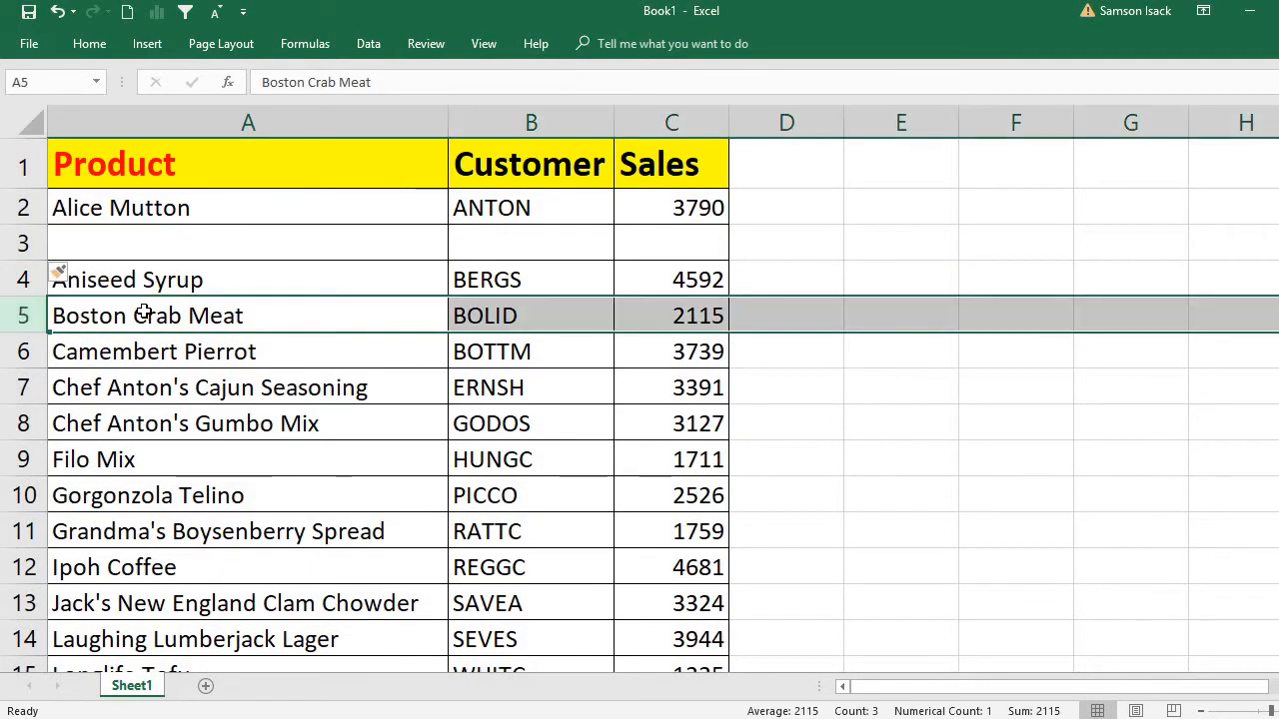
right_click(148, 316)
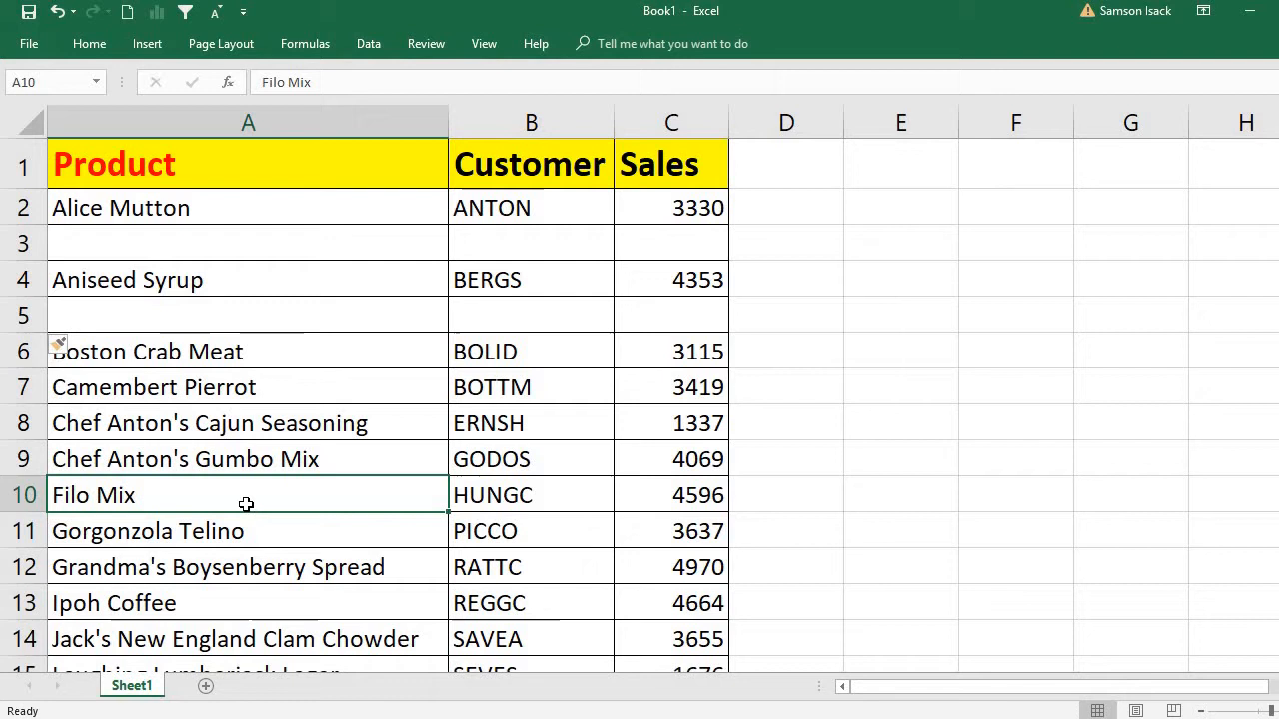
mouse_move(191, 244)
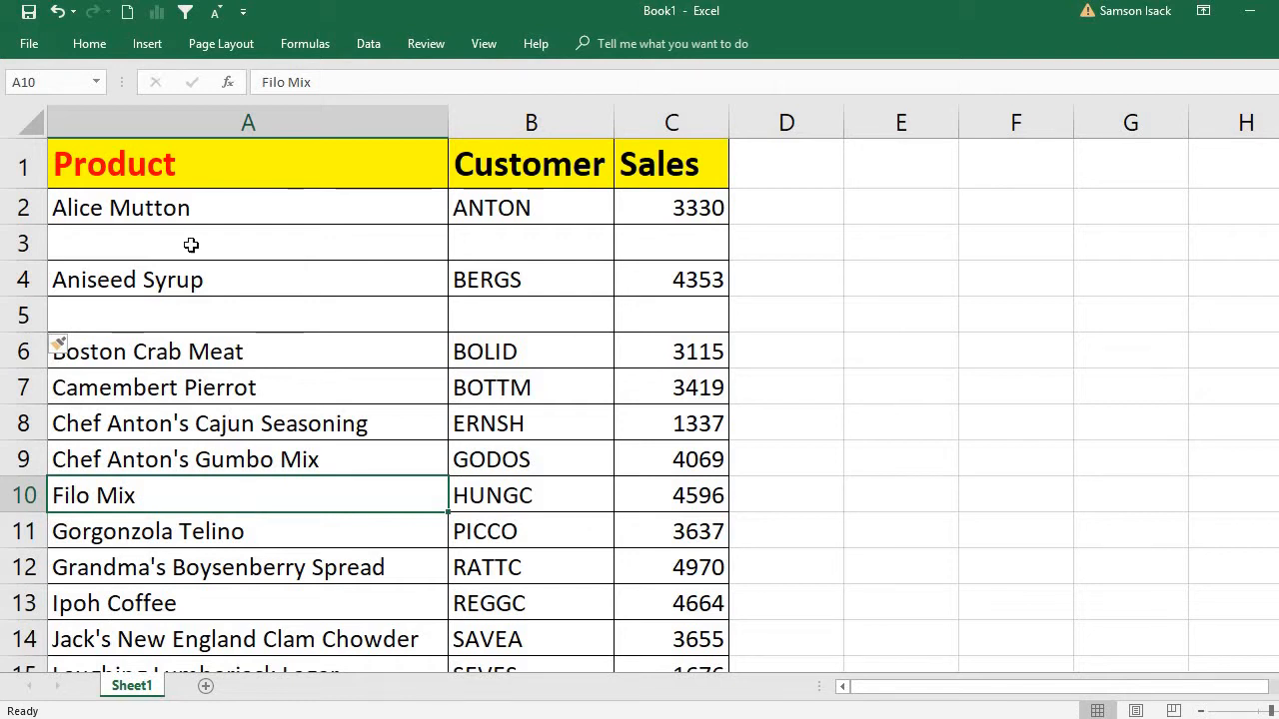
mouse_move(159, 370)
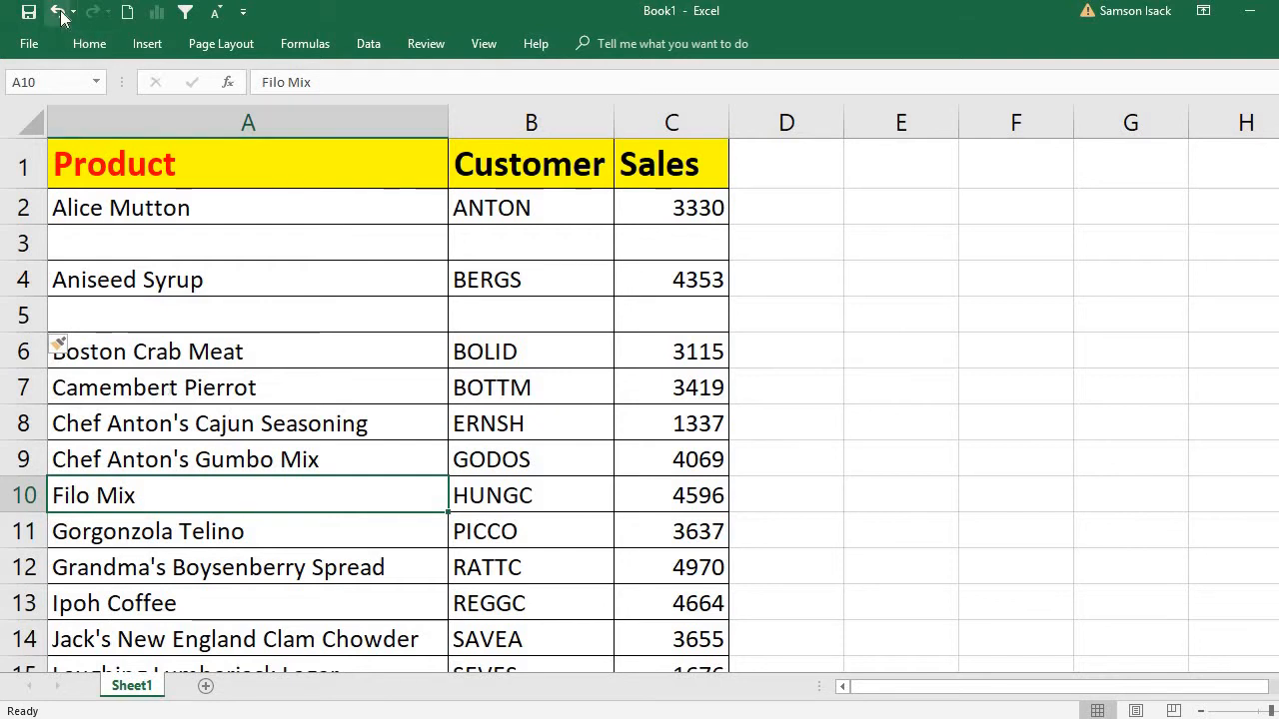
- Undo the inserted blank rows so the records run continuously from row 2
click(56, 12)
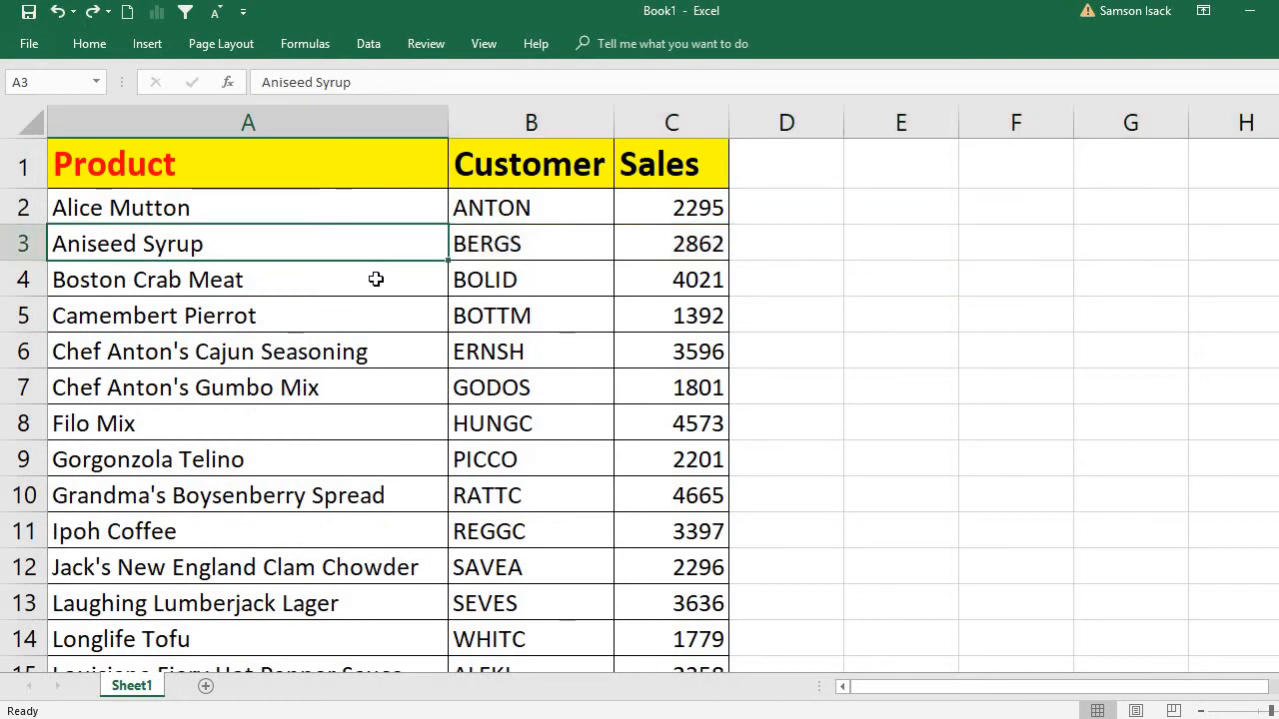
mouse_move(284, 243)
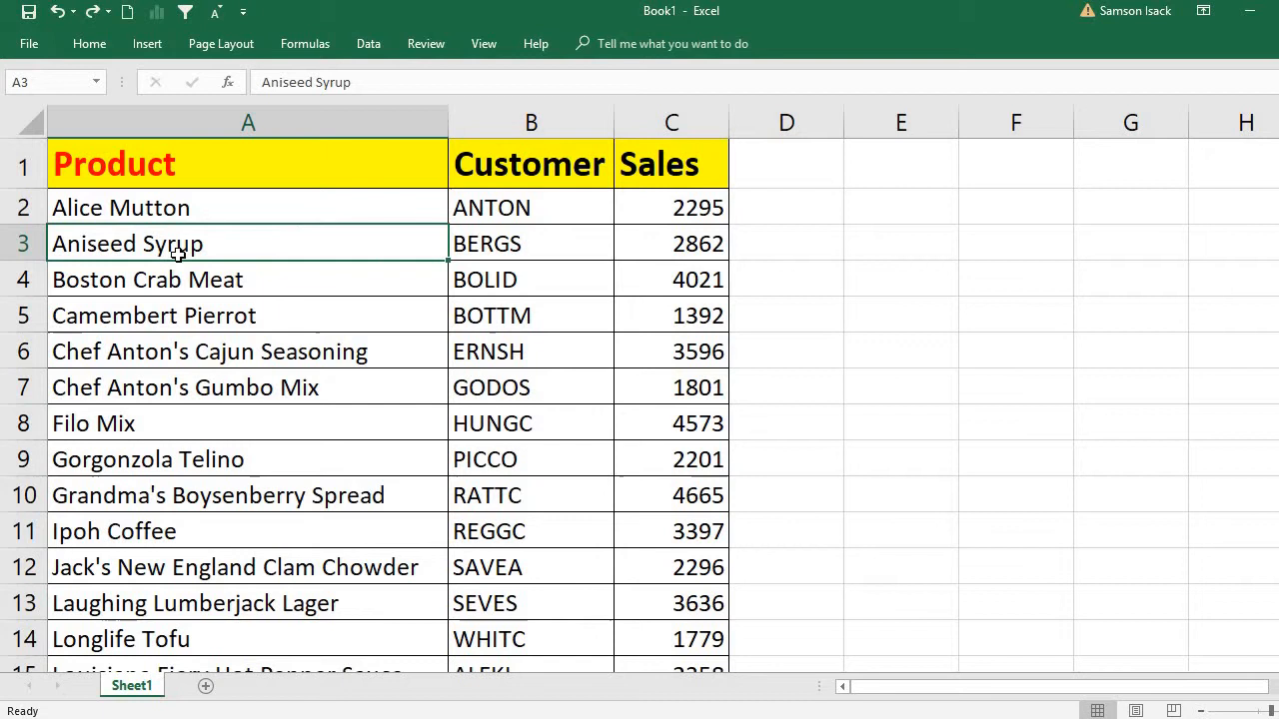
mouse_move(740, 269)
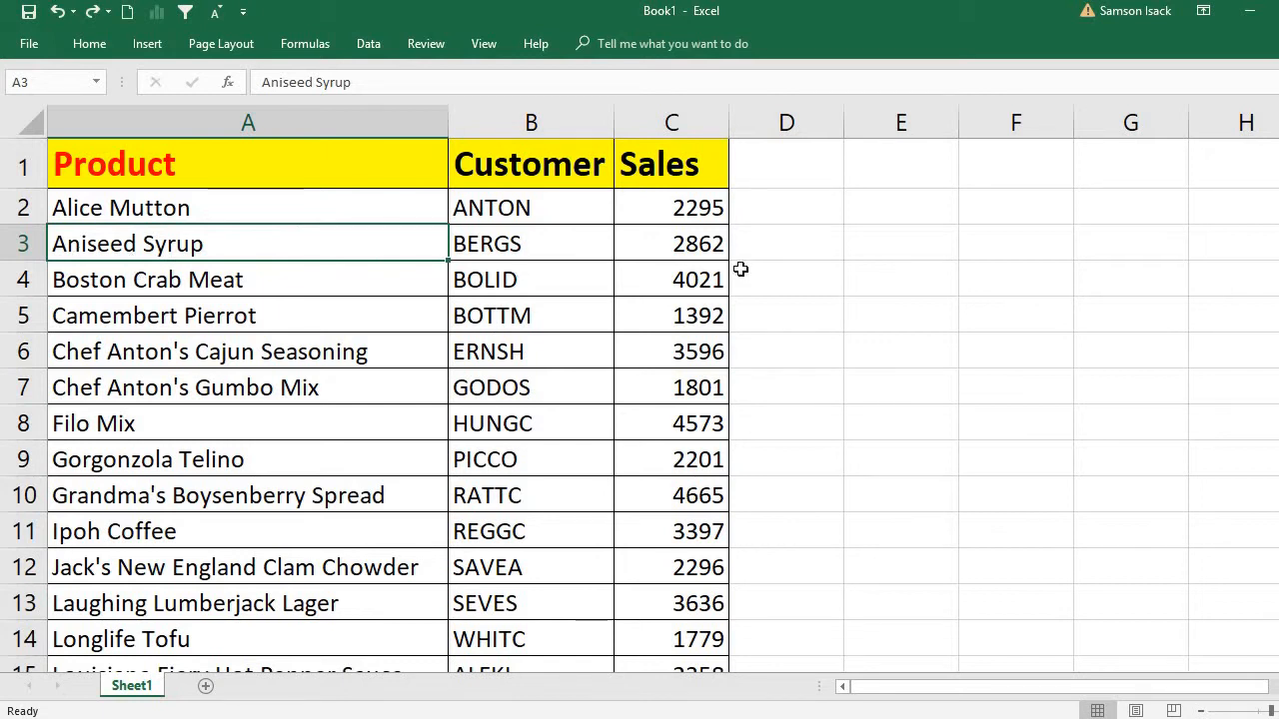
mouse_move(711, 184)
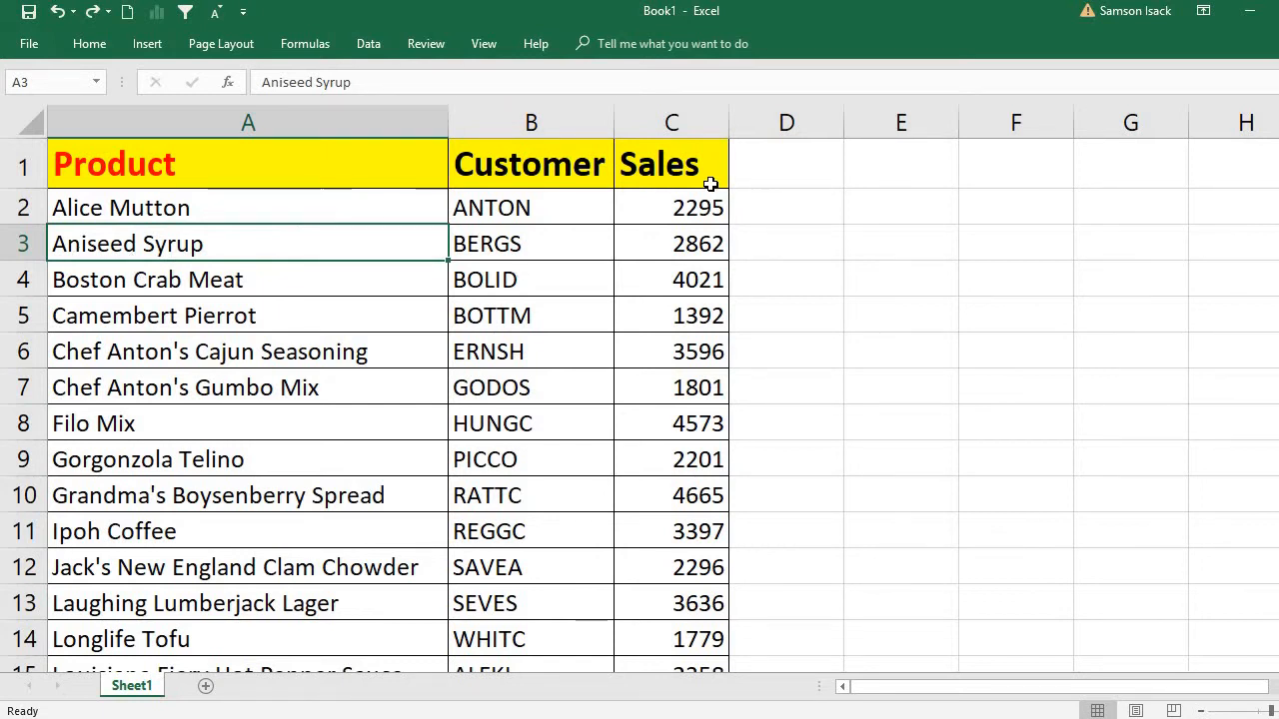
- Add the heading Sno in D1 with the first serial numbers below it
click(785, 164)
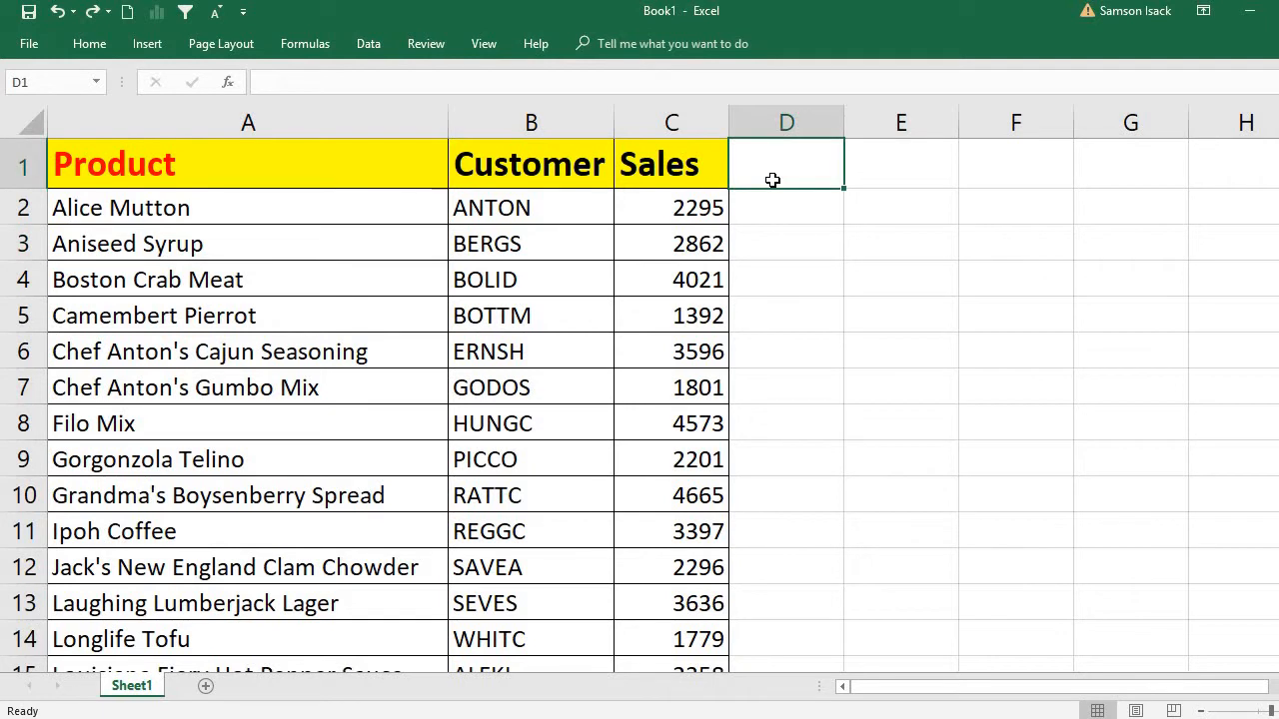
text(Sno)
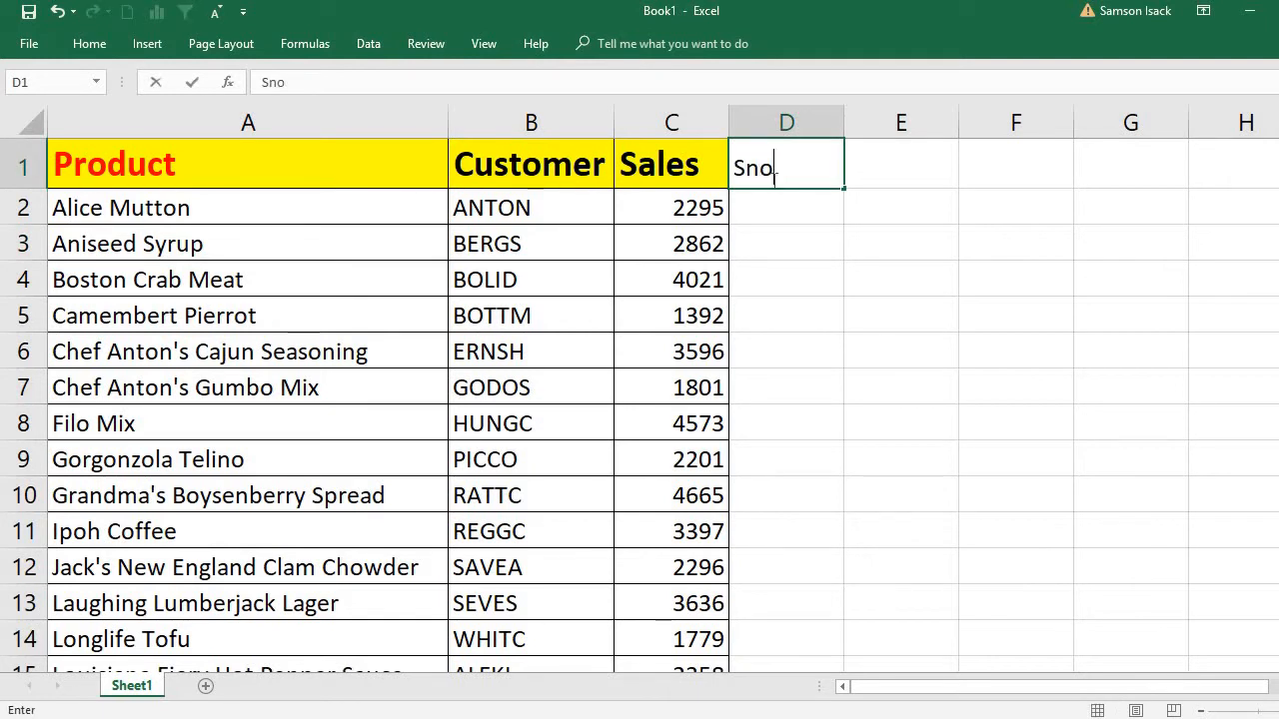
key(Return)
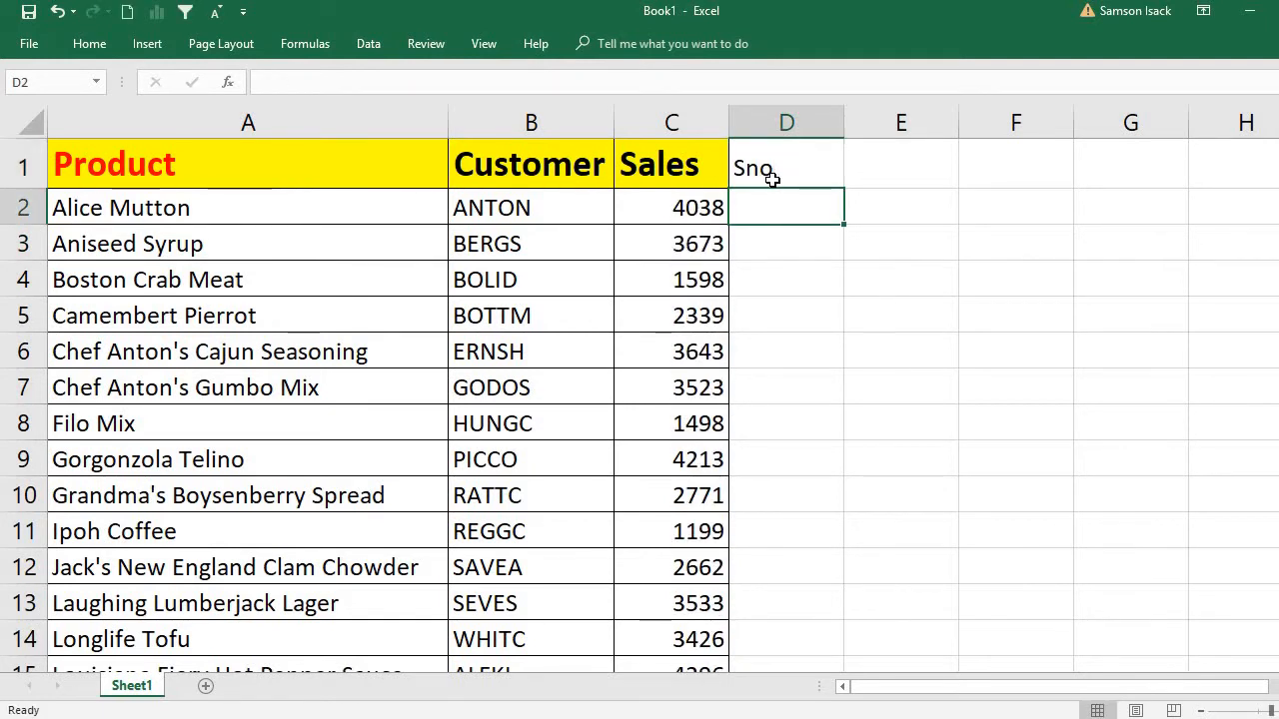
text(2)
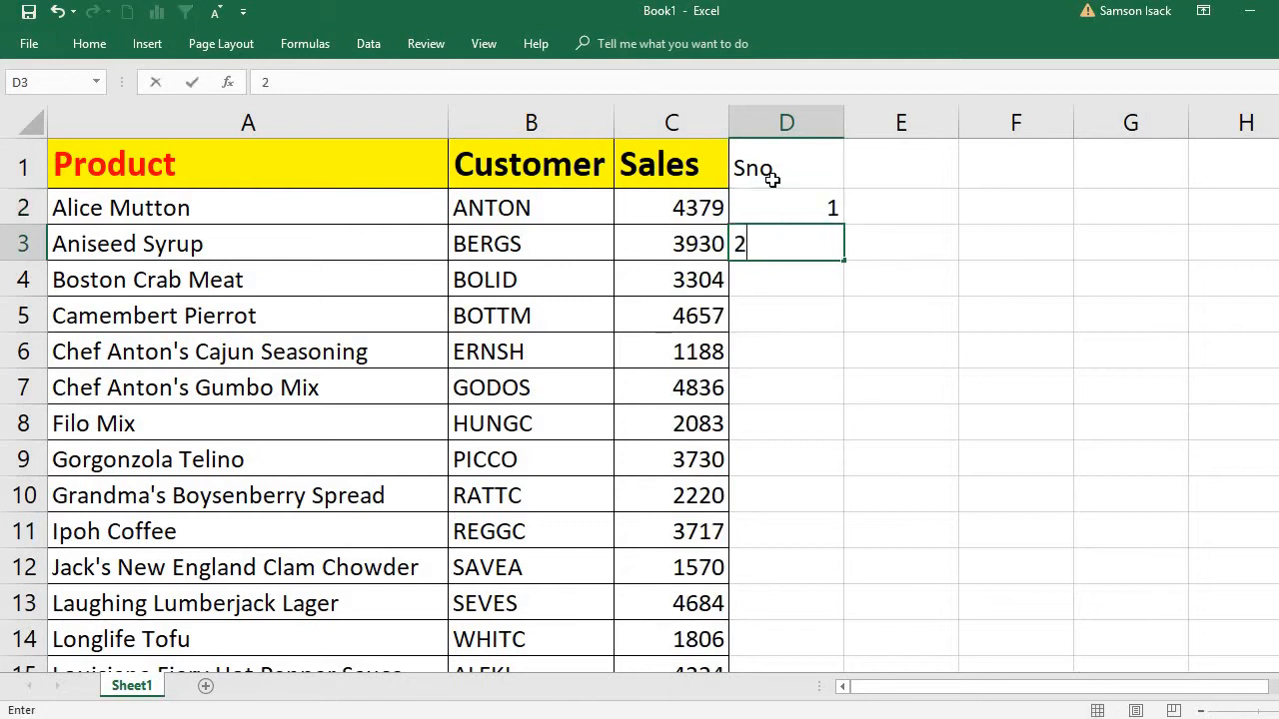
key(enter)
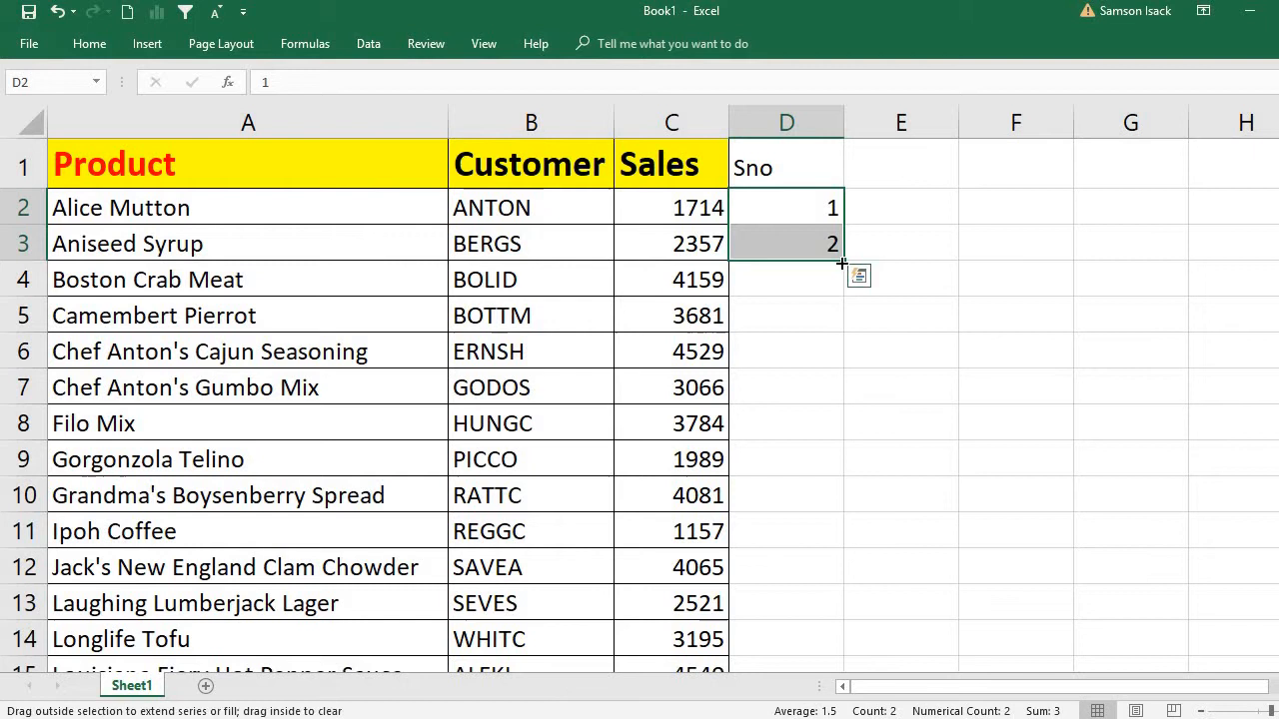
- Fill the serial numbers down column D to 25 at row 26
drag(834, 244, 843, 664)
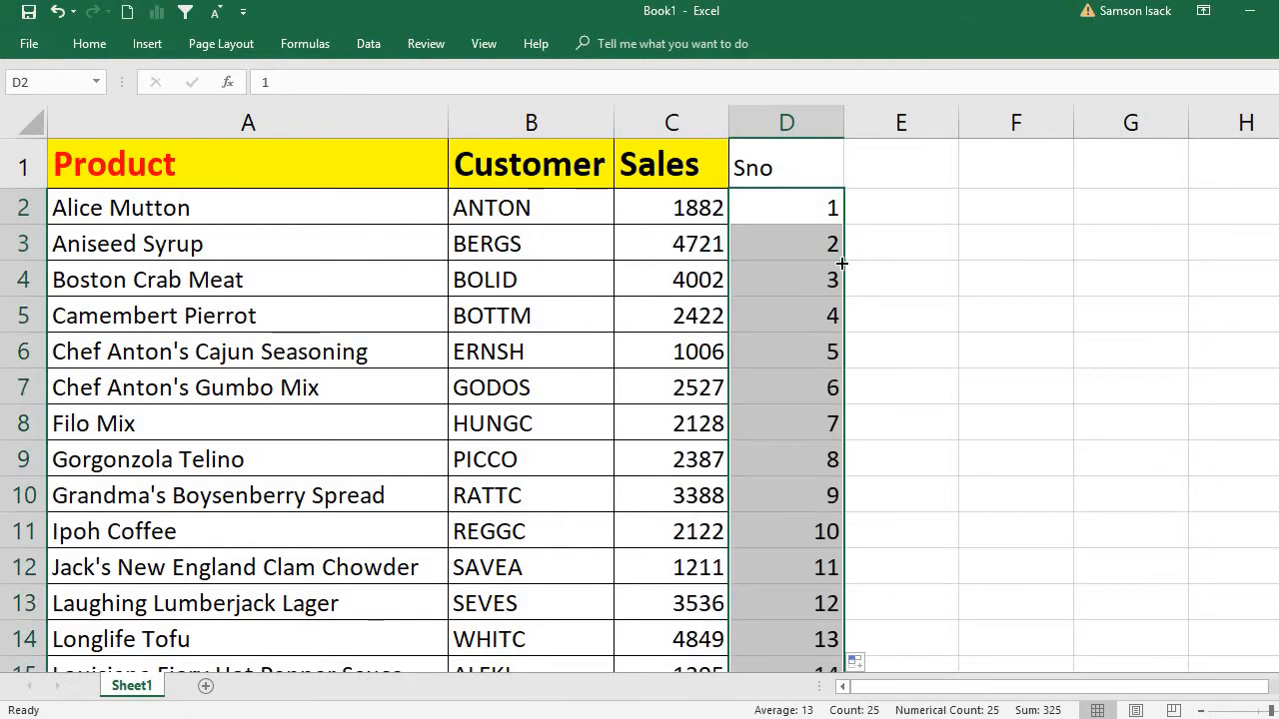
scroll(down, 3)
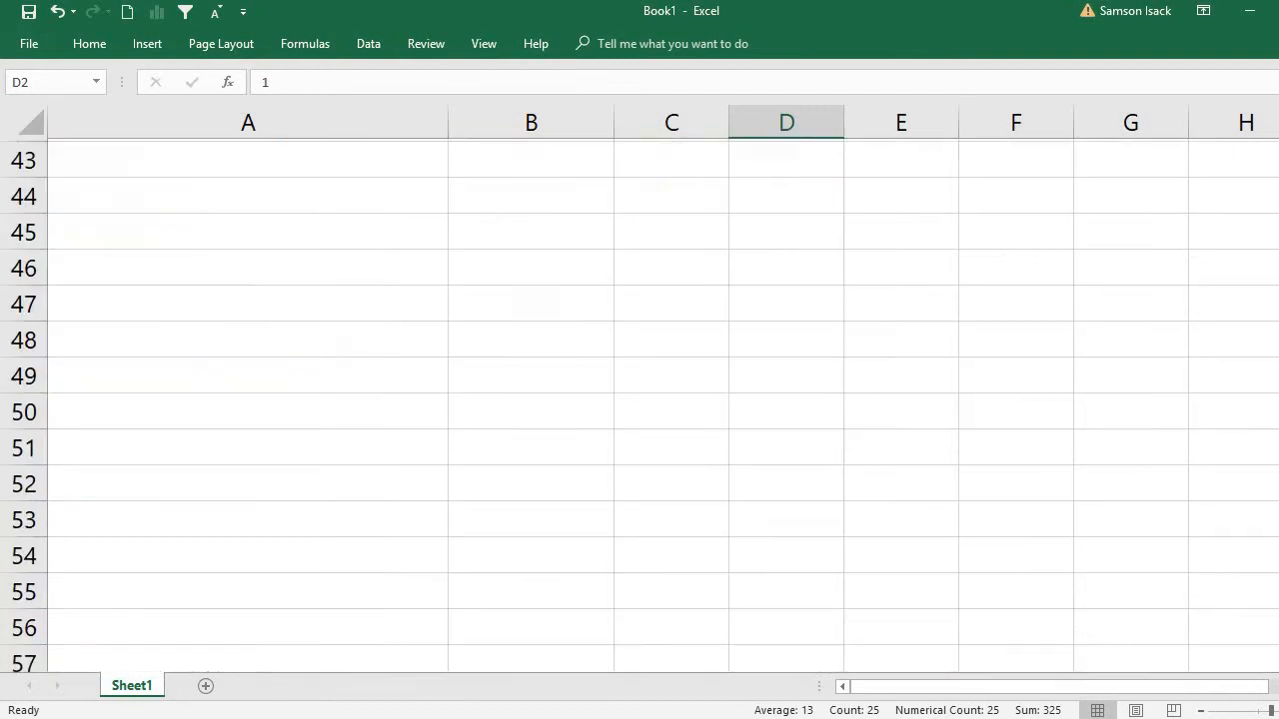
scroll(up, 3)
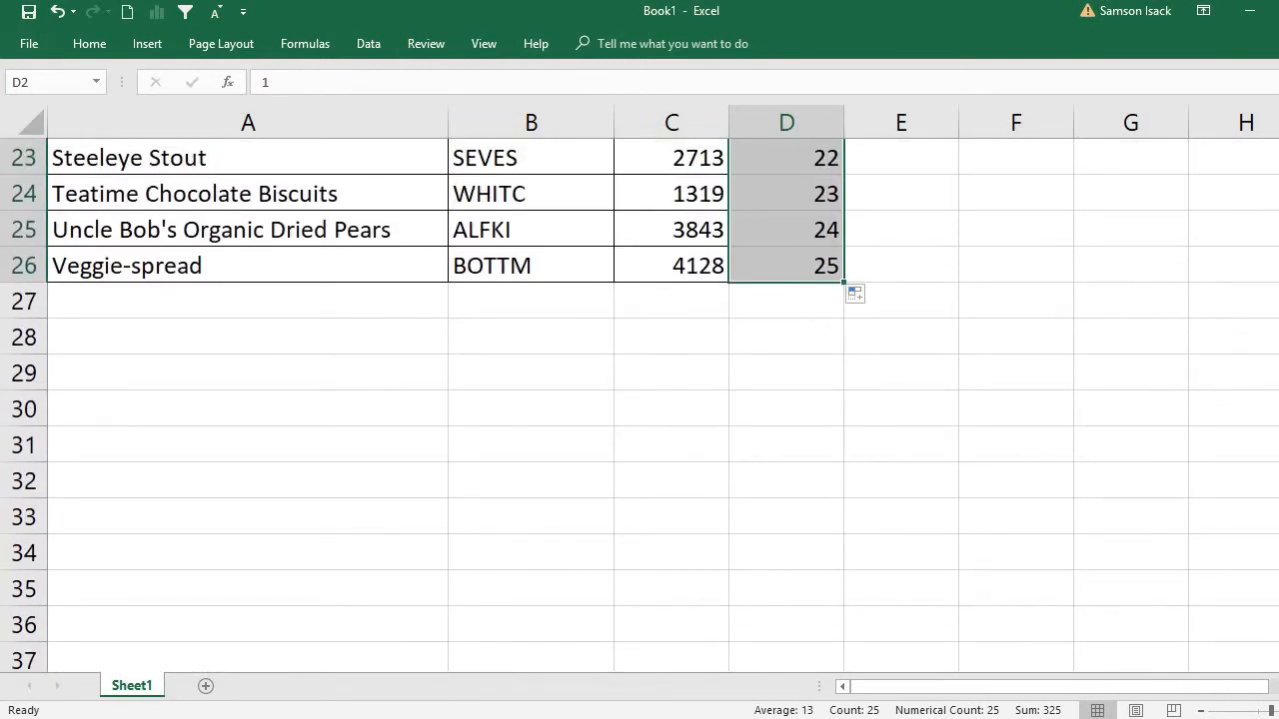
scroll(up, 3)
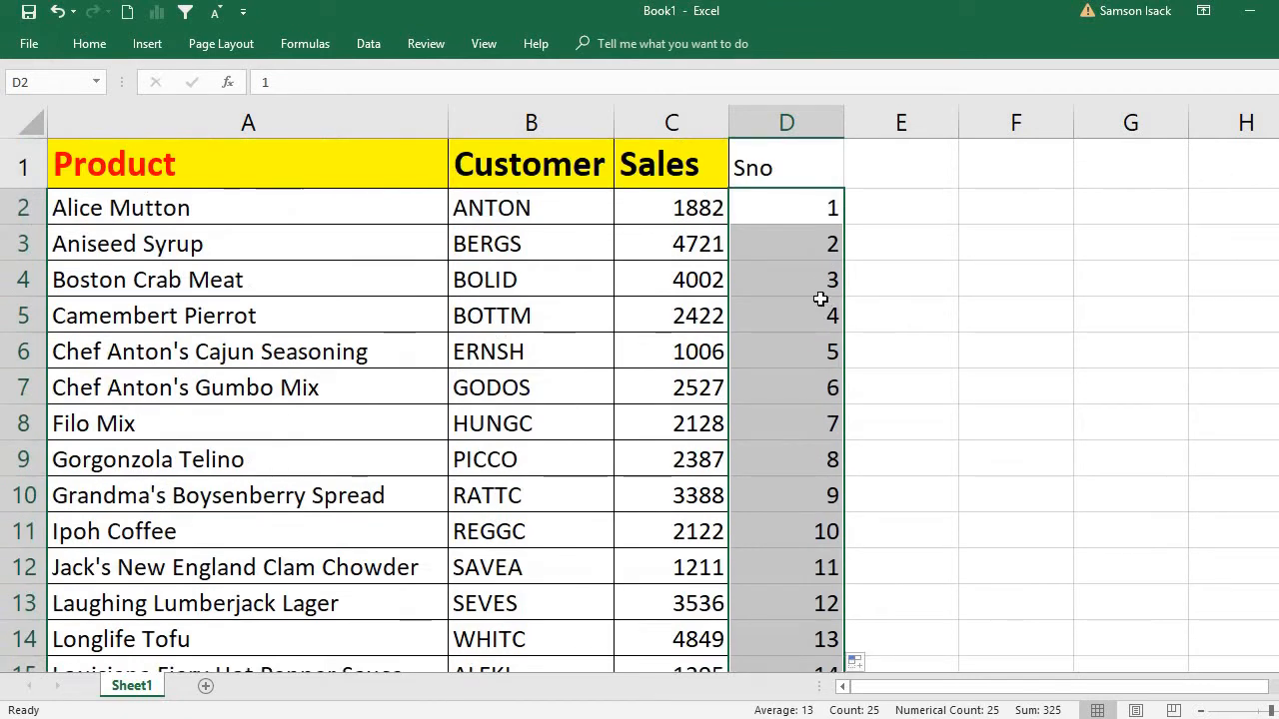
- Copy the serial numbers 1 to 25 from column D
right_click(819, 300)
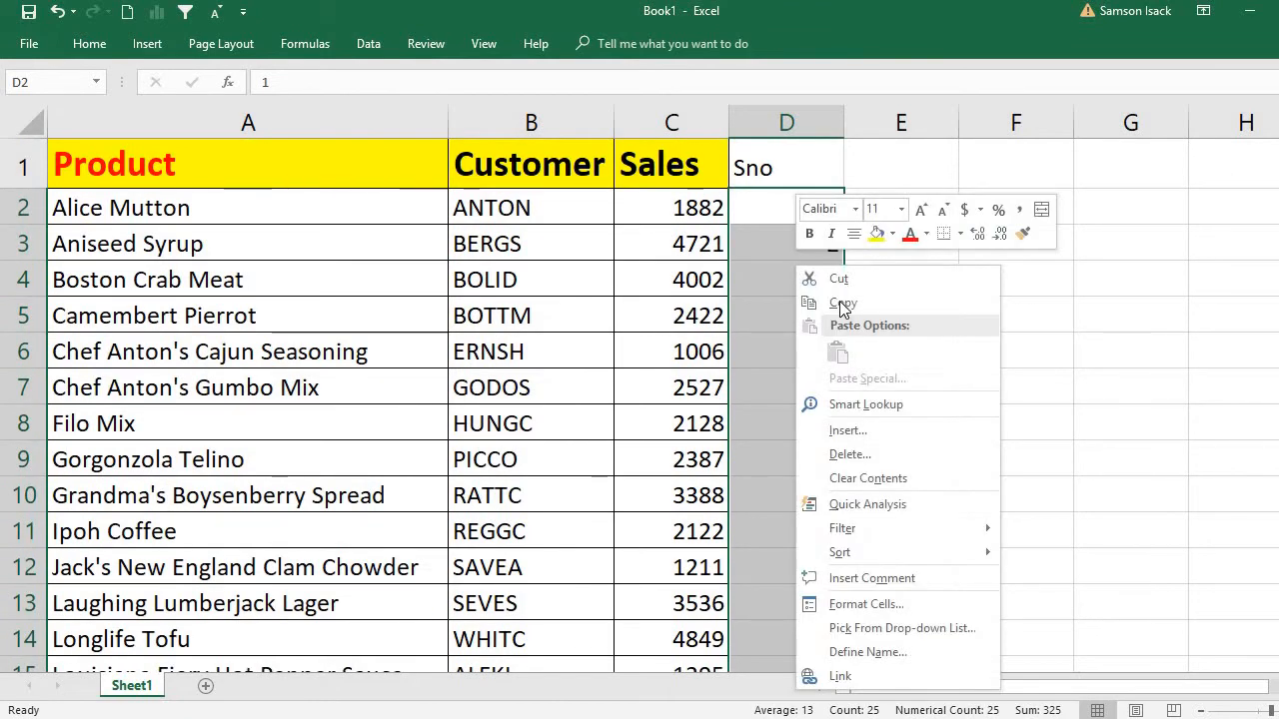
click(843, 303)
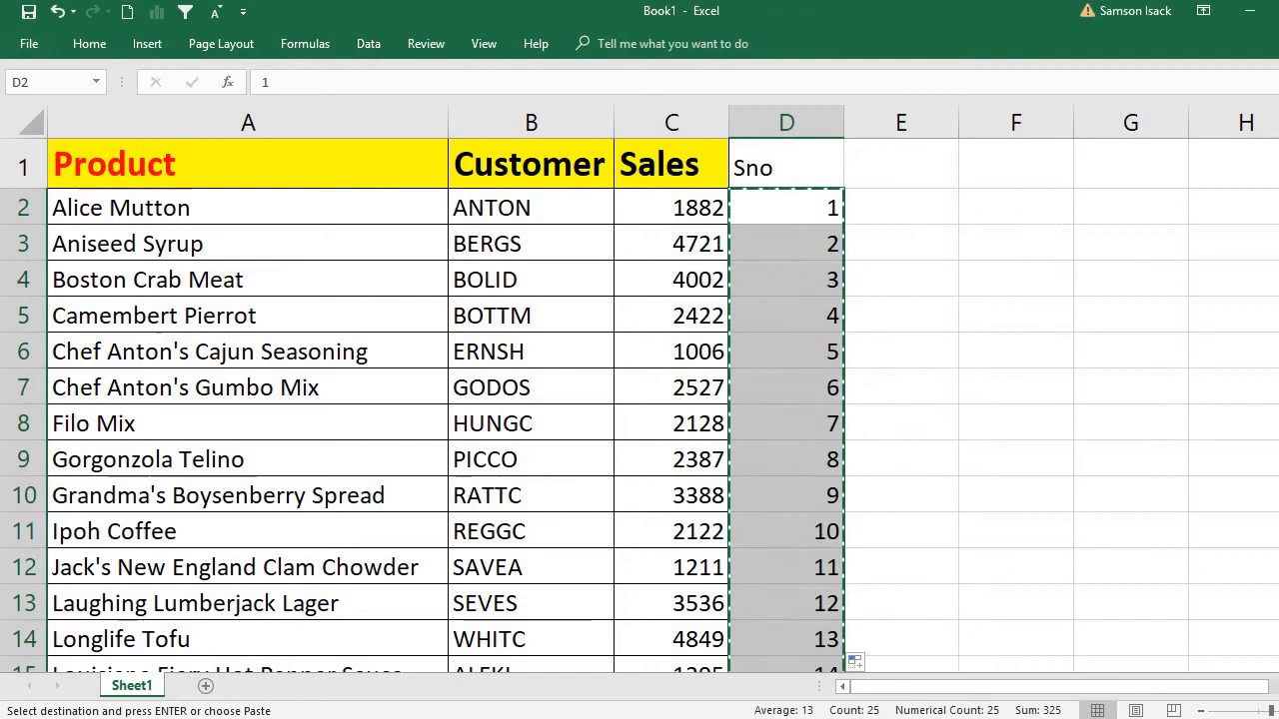
scroll(down, 3)
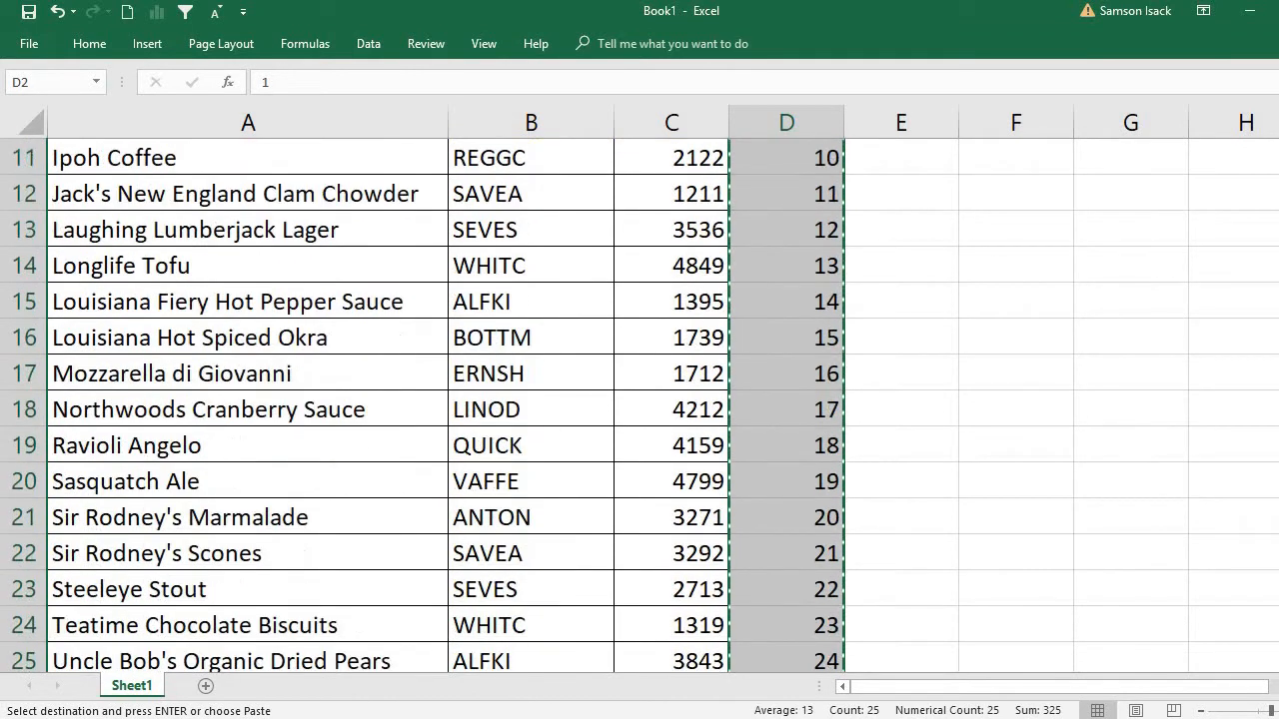
scroll(down, 3)
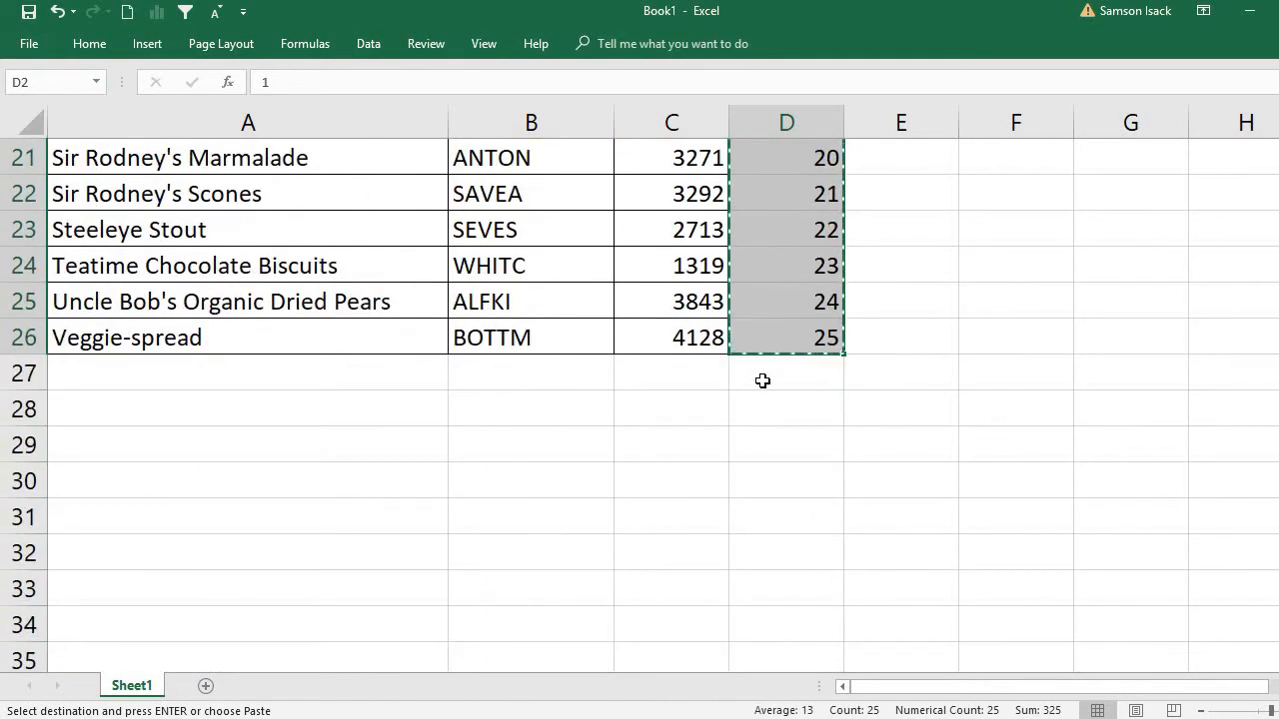
- Paste a second run of 1 to 25 in column D starting at D27
right_click(763, 374)
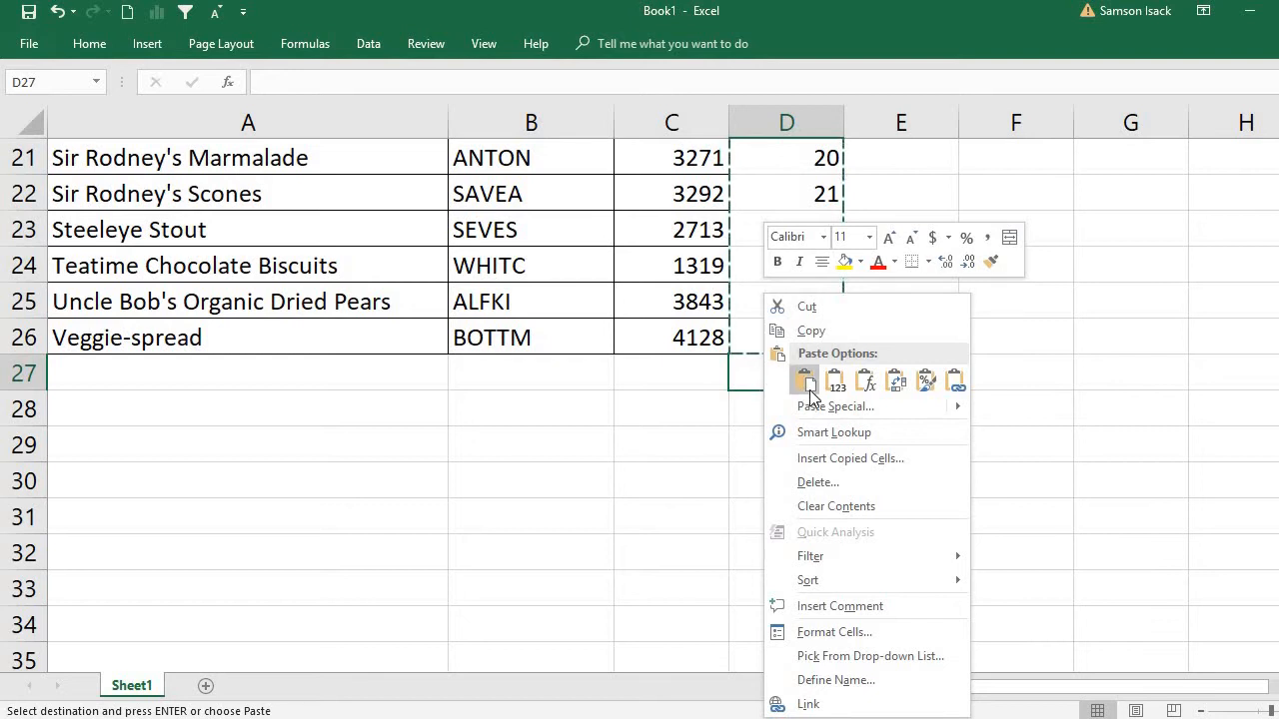
click(805, 379)
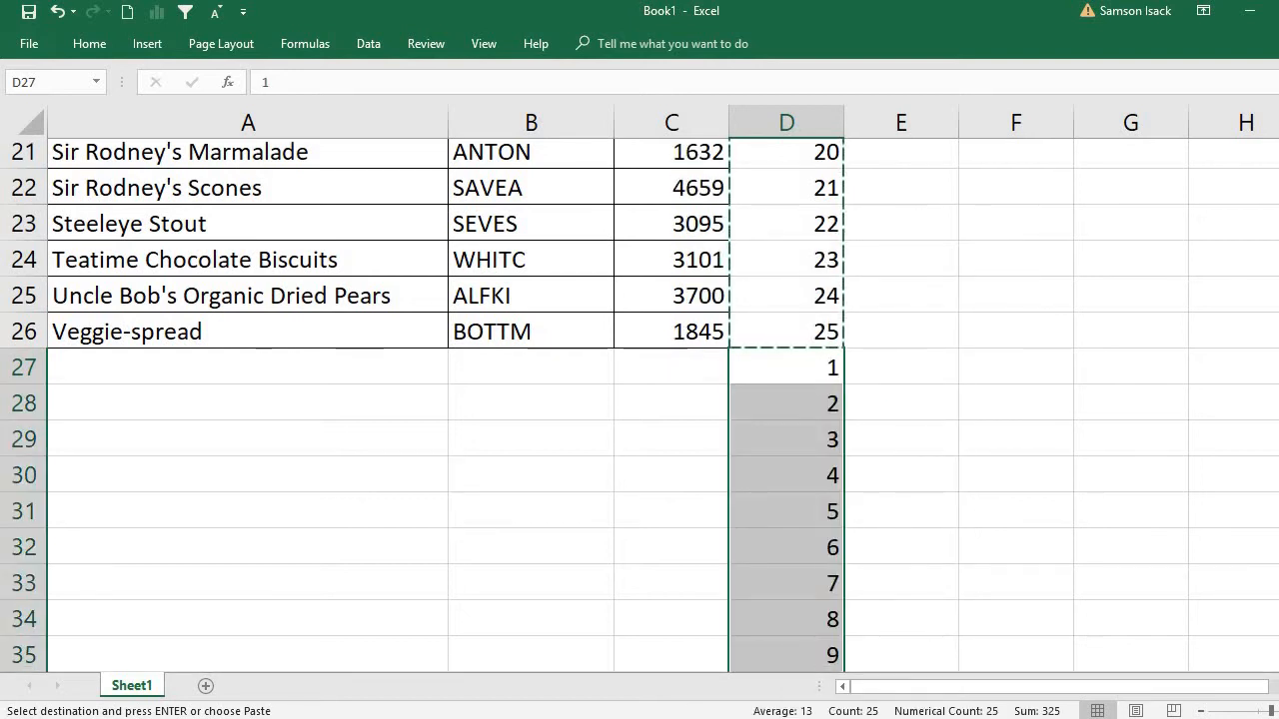
scroll(up, 3)
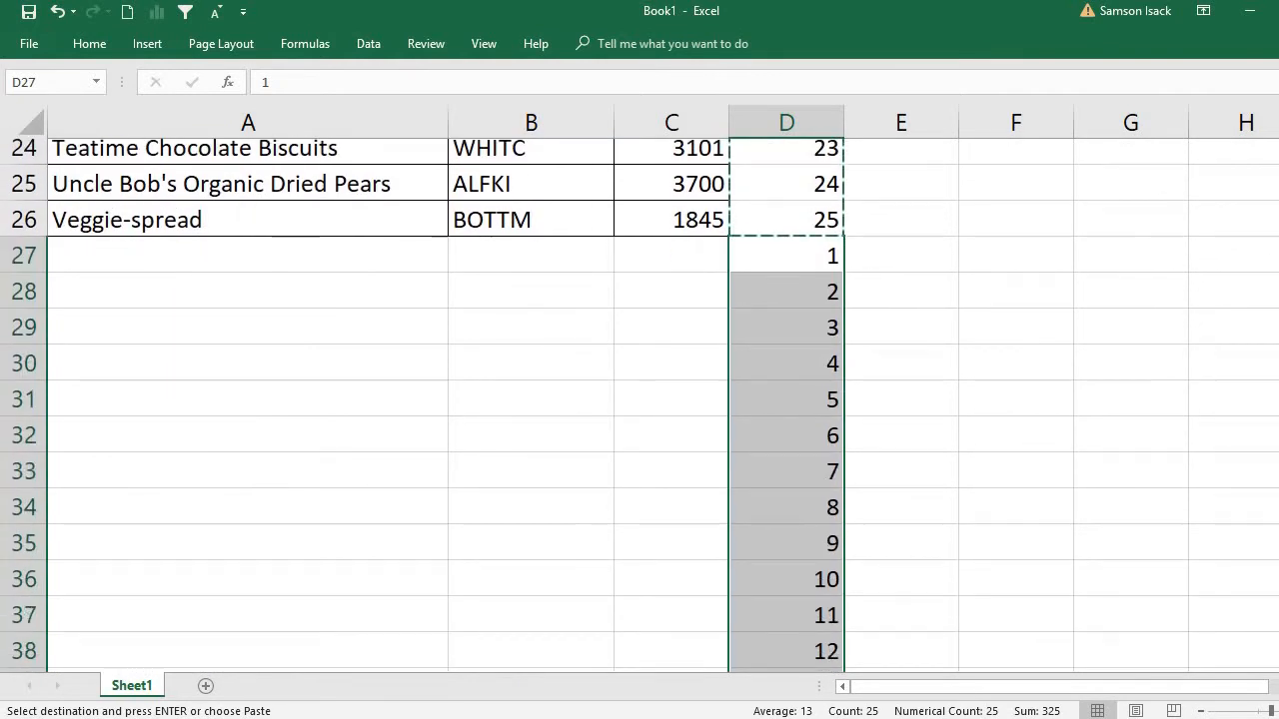
scroll(up, 3)
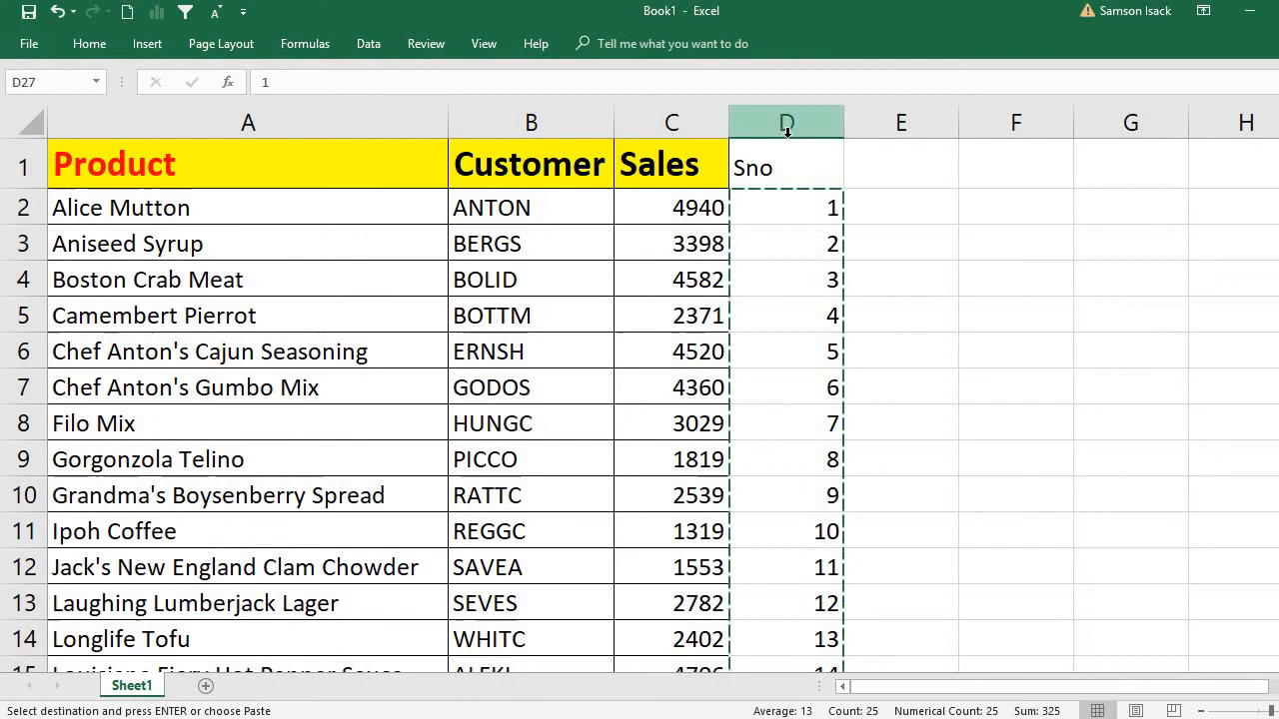
mouse_move(316, 164)
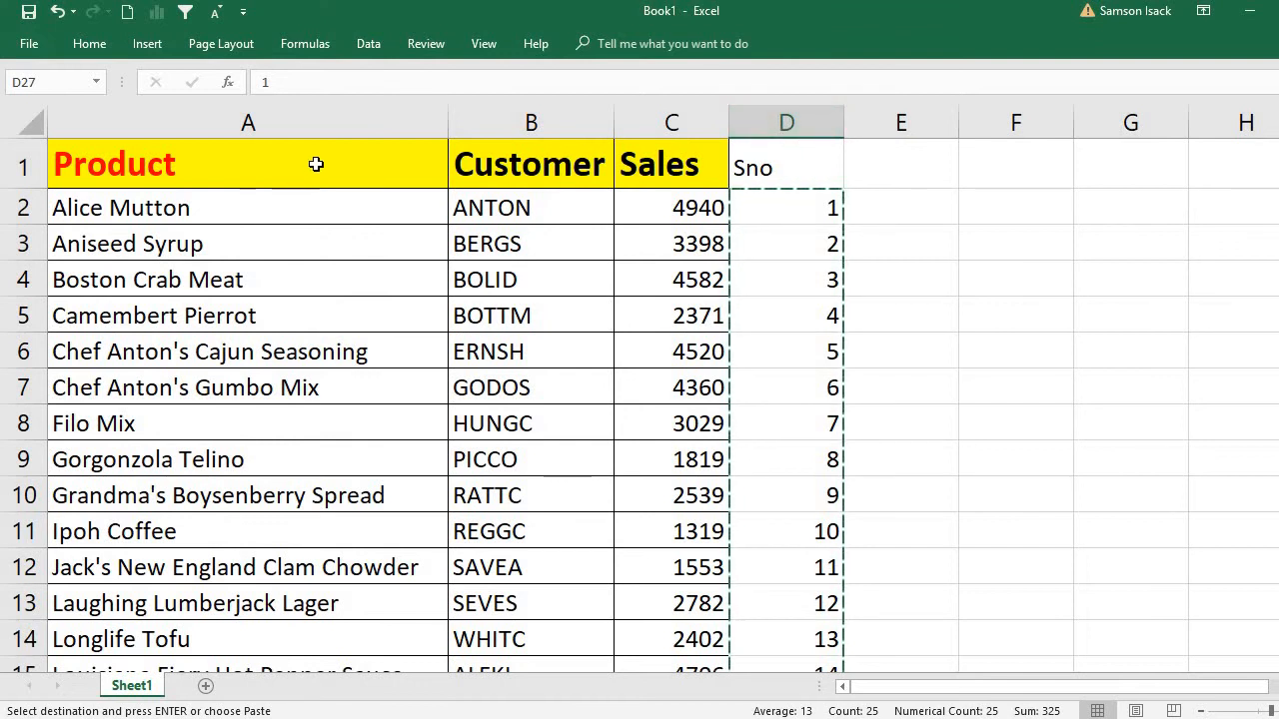
- Sort the whole table by Sno, Smallest to Largest, interleaving a blank row after each record
click(247, 164)
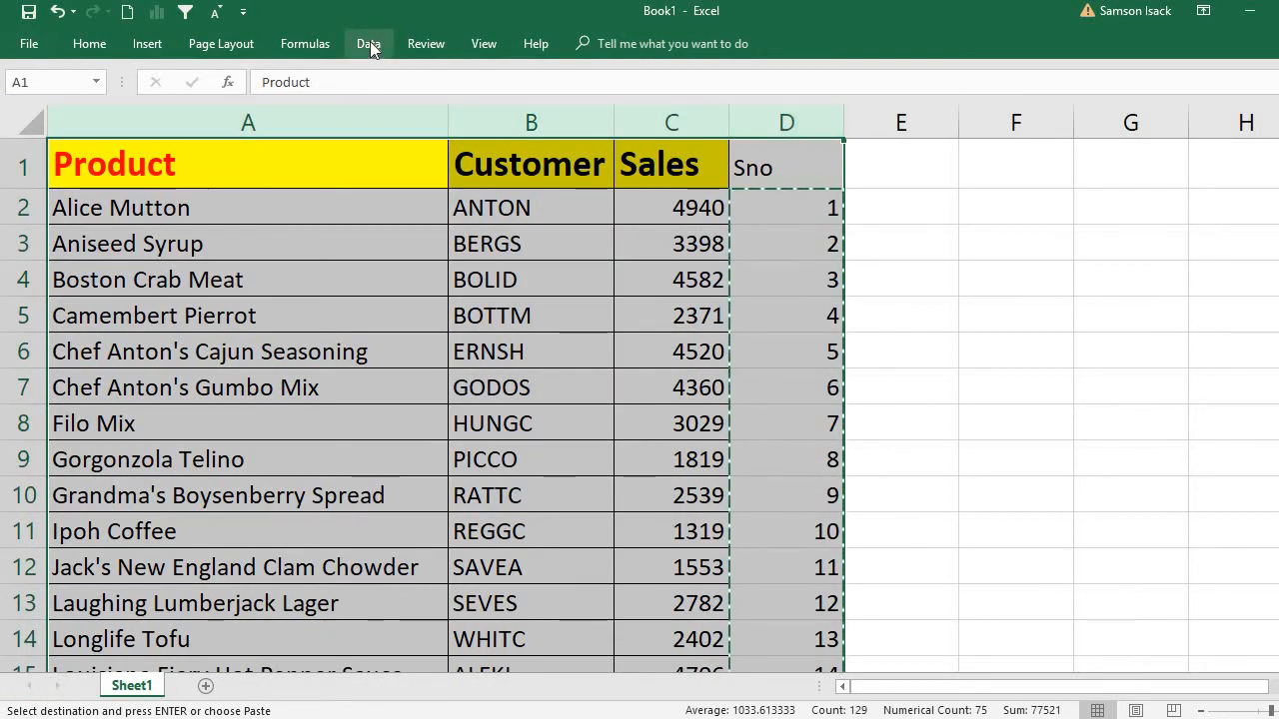
click(368, 44)
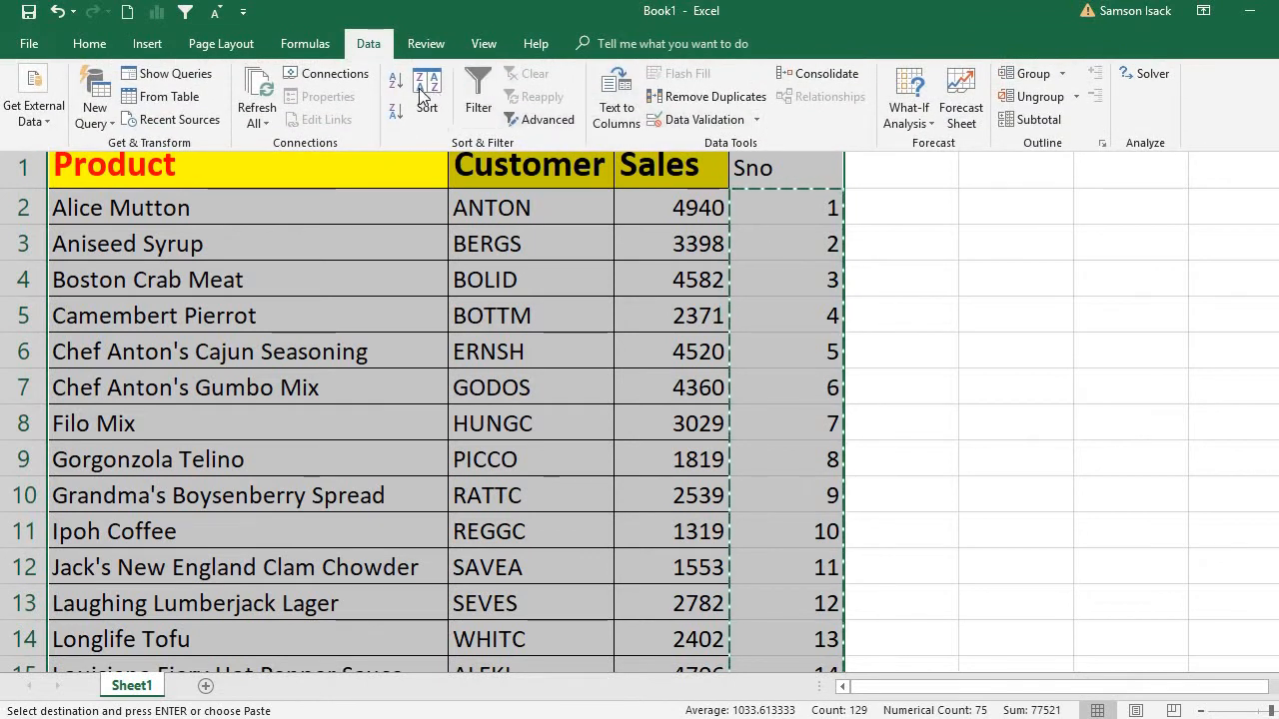
click(428, 90)
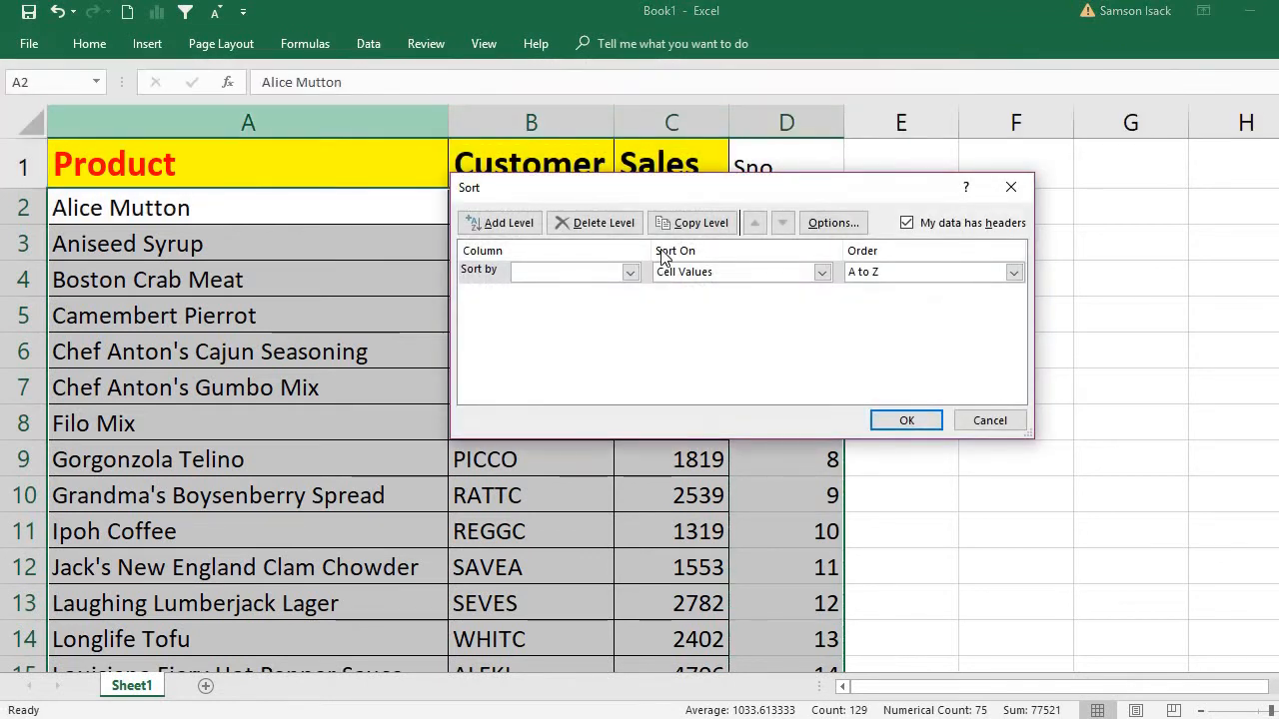
click(629, 272)
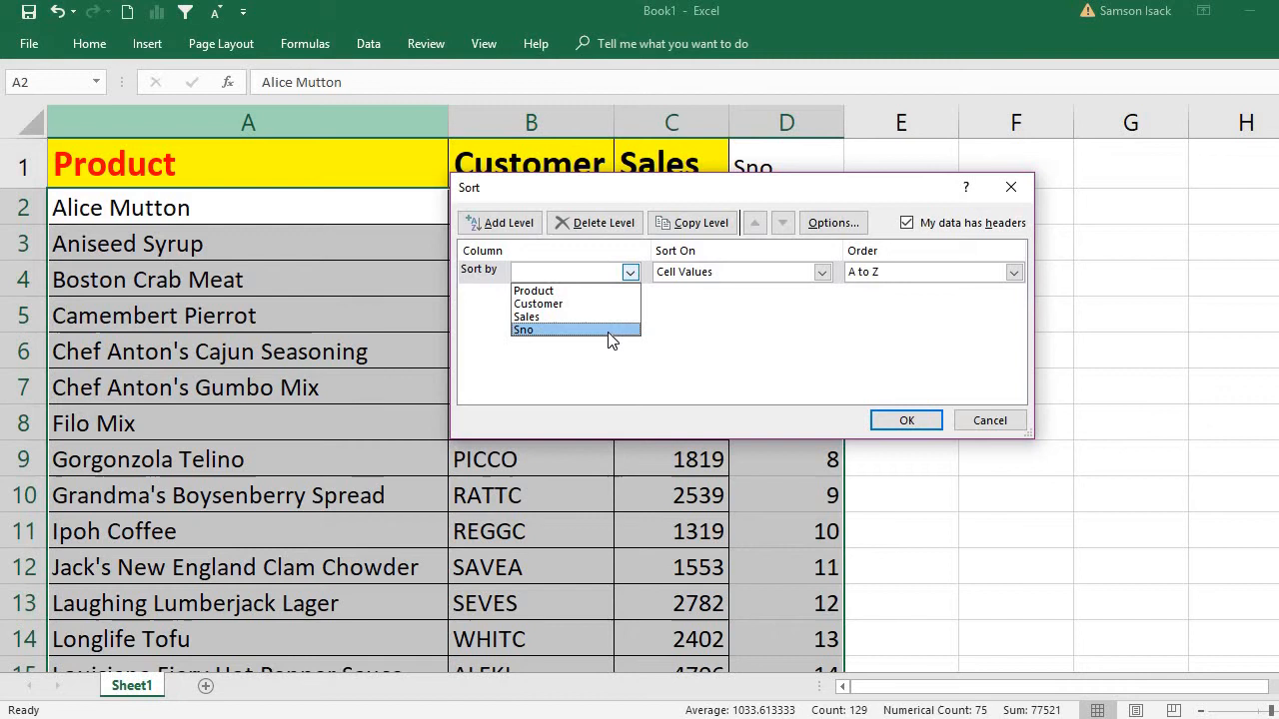
click(523, 330)
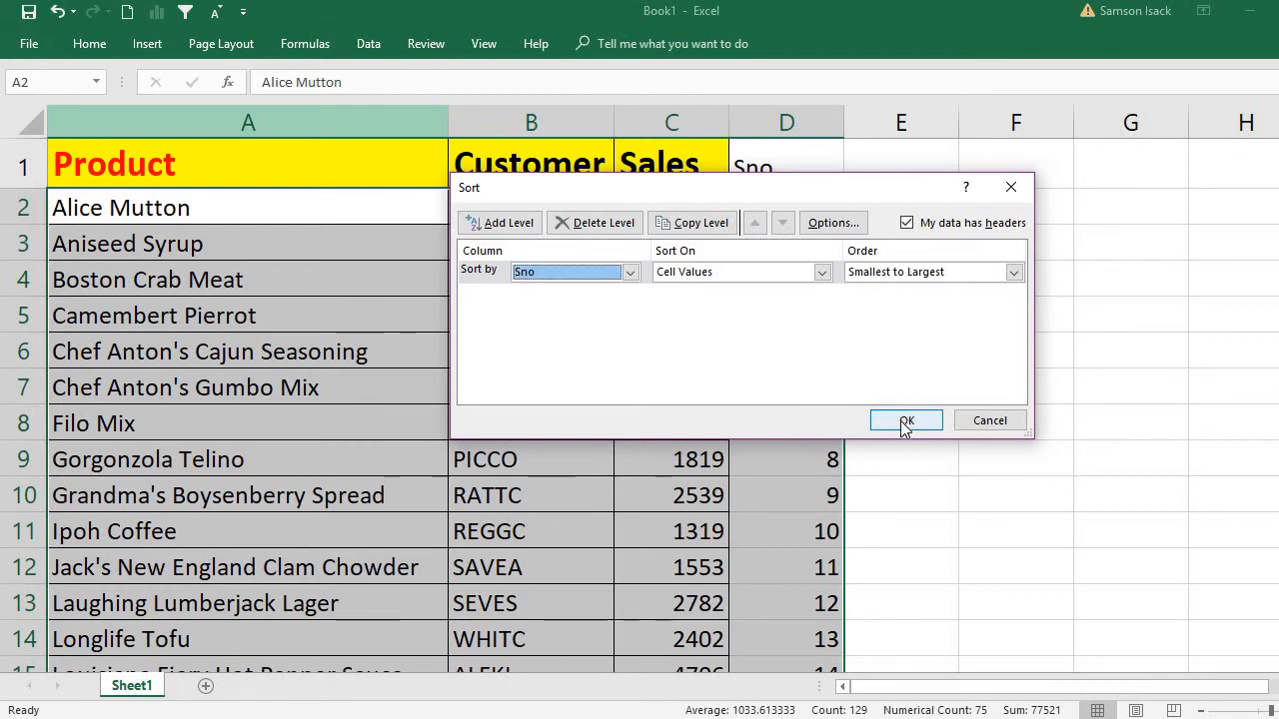
click(903, 420)
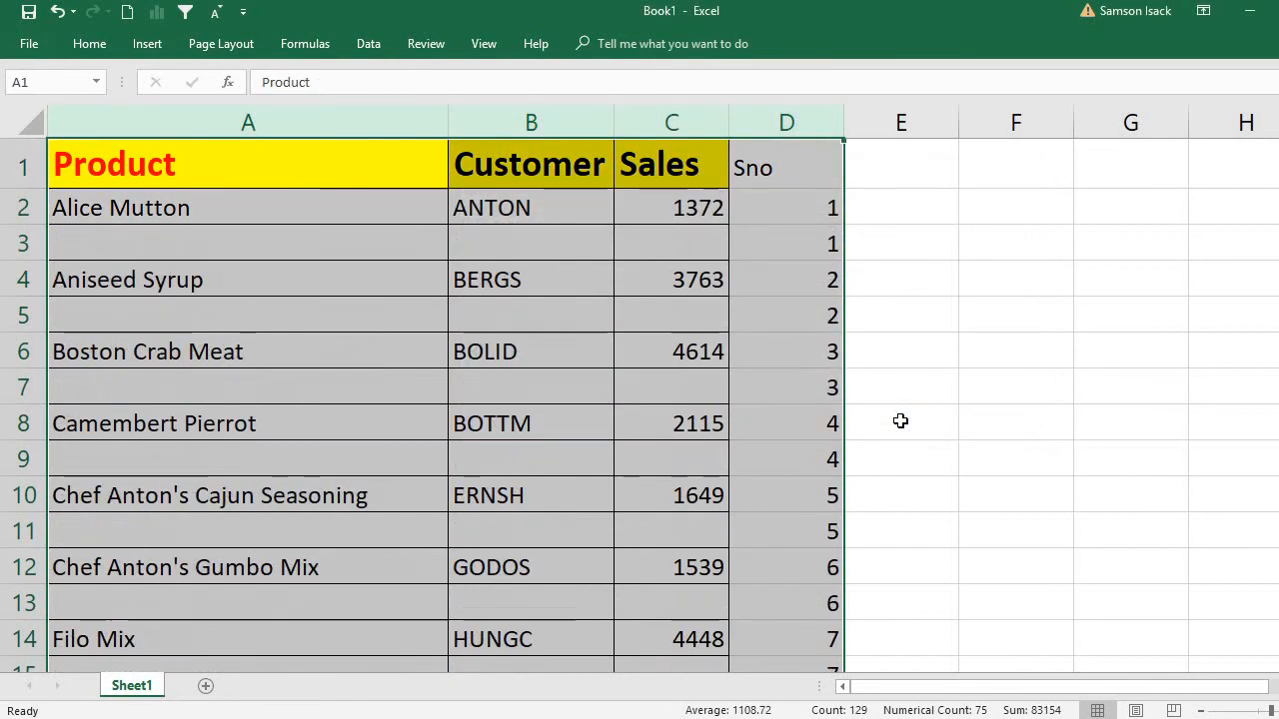
- Check the new blank rows and select the Sno helper column for deletion
click(532, 244)
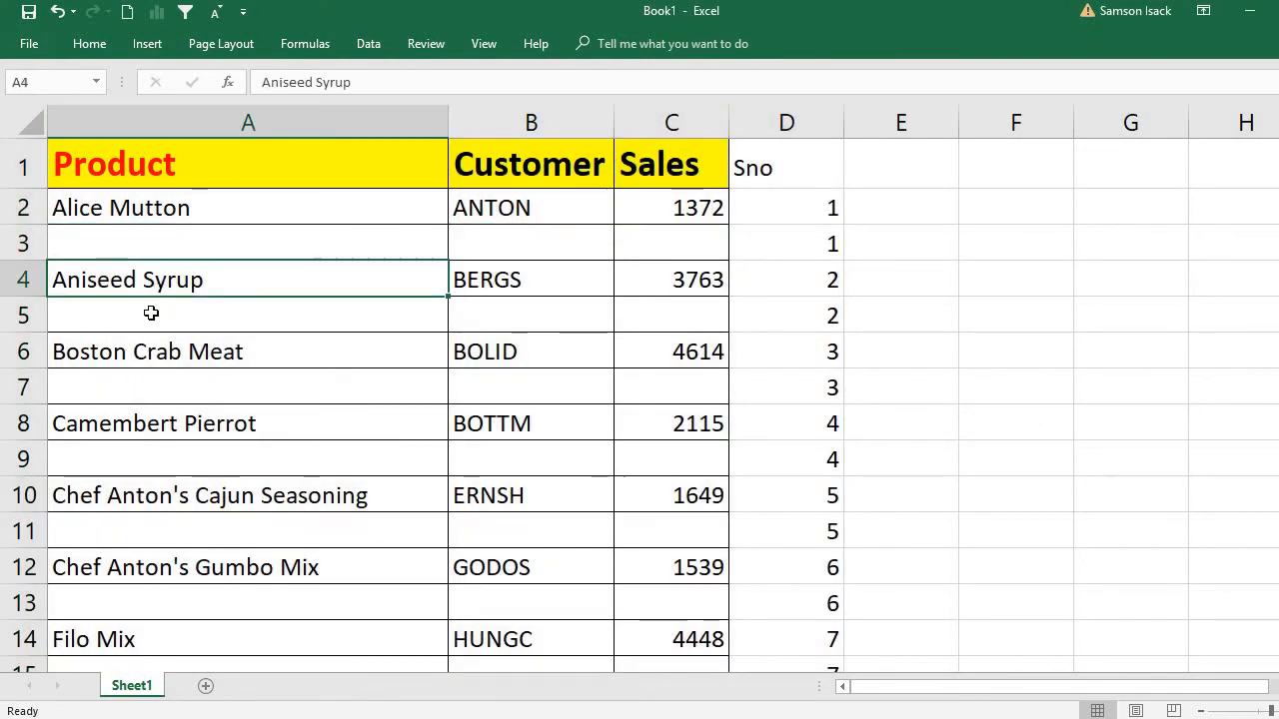
click(151, 313)
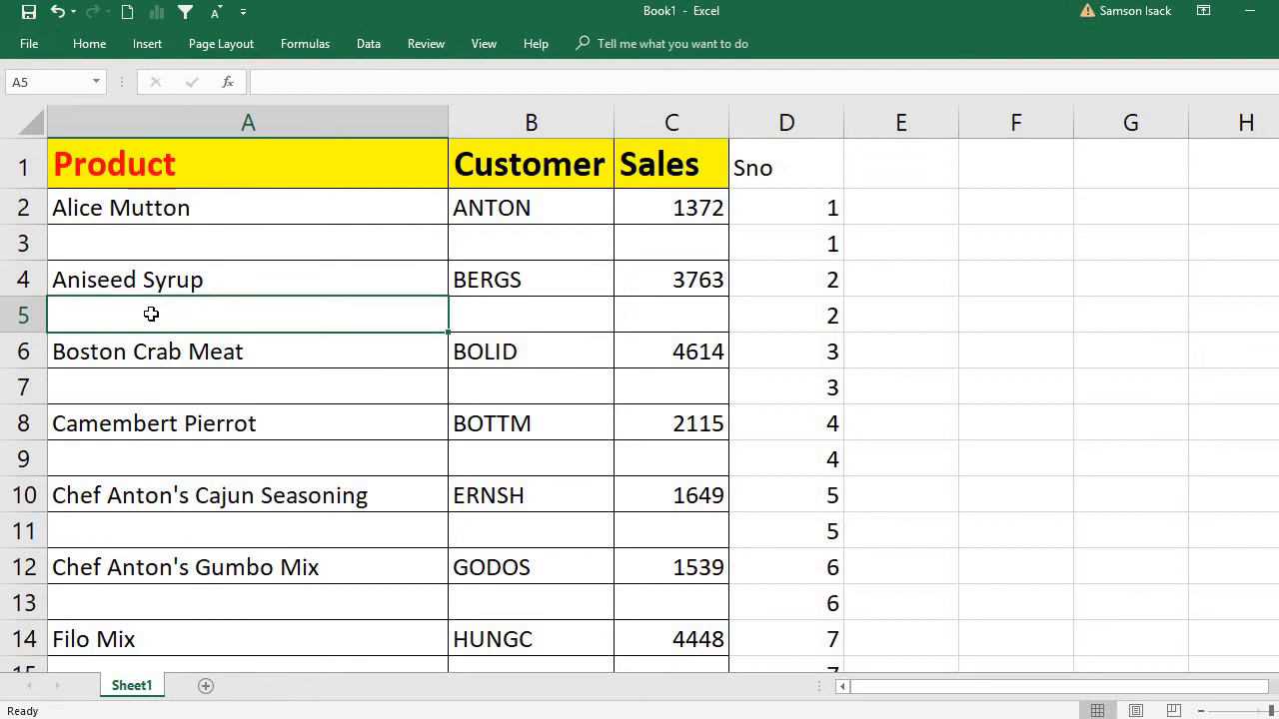
mouse_move(786, 212)
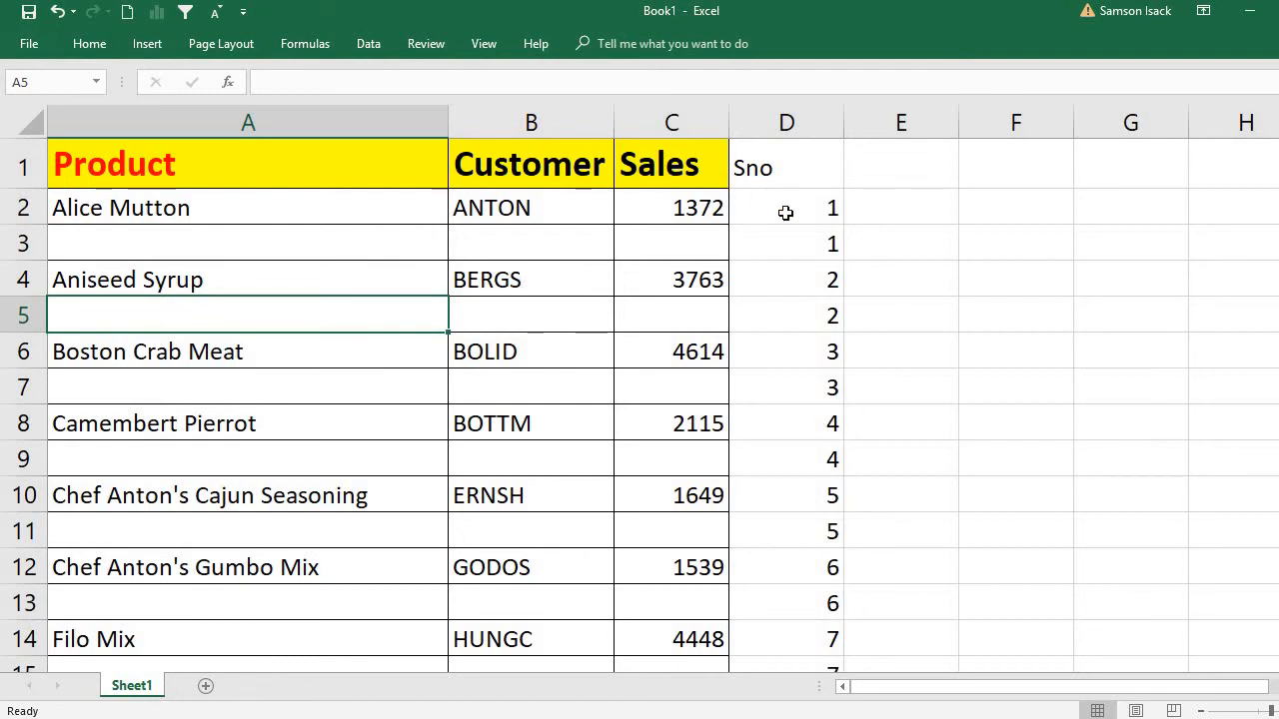
drag(787, 206, 787, 351)
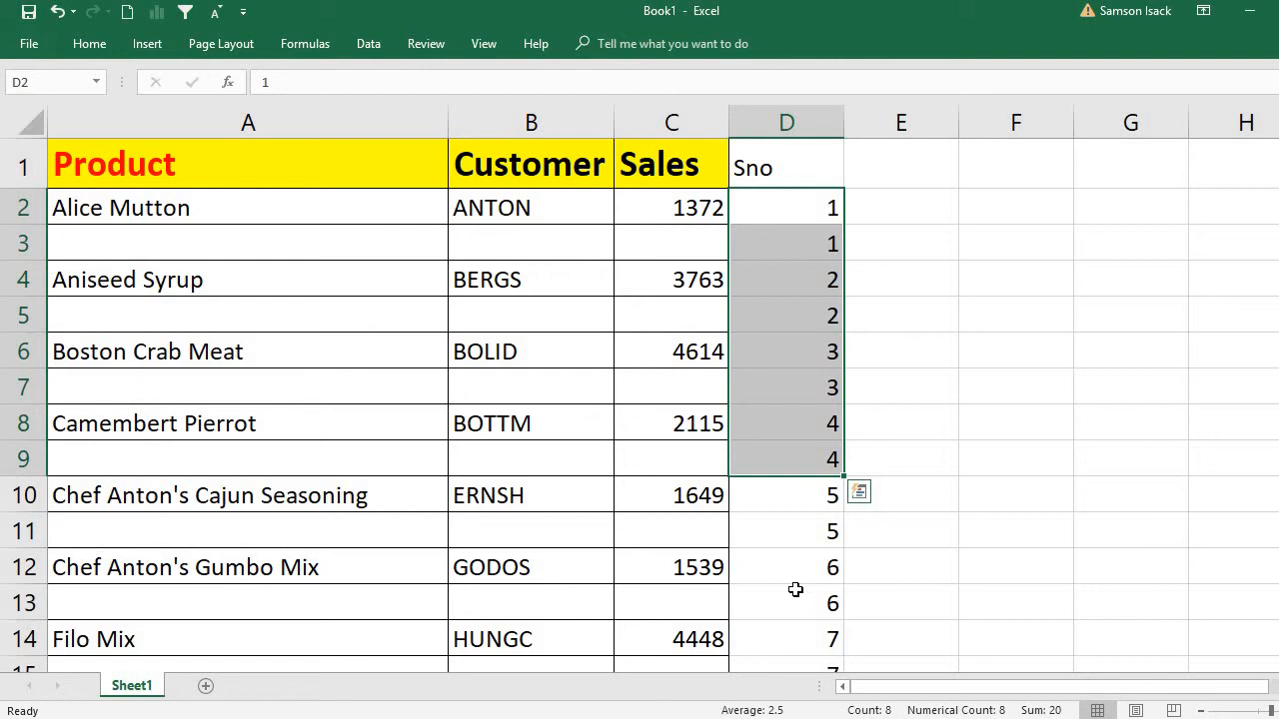
mouse_move(776, 223)
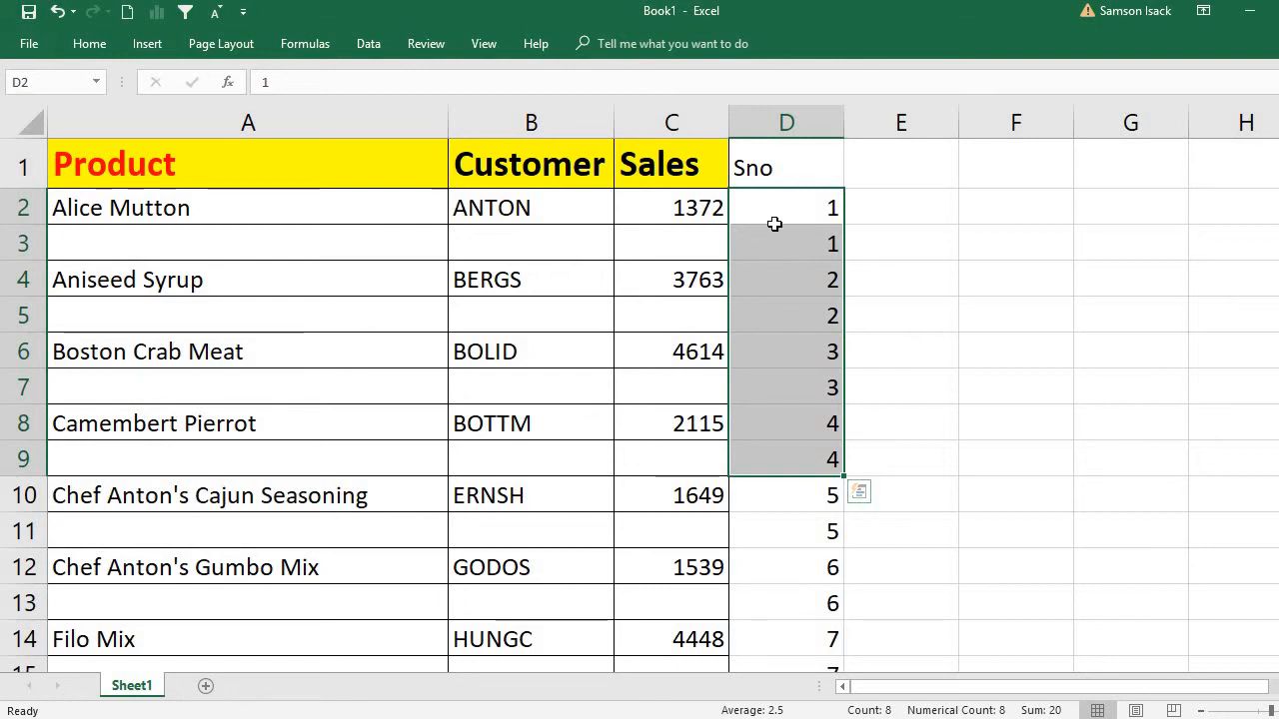
right_click(787, 122)
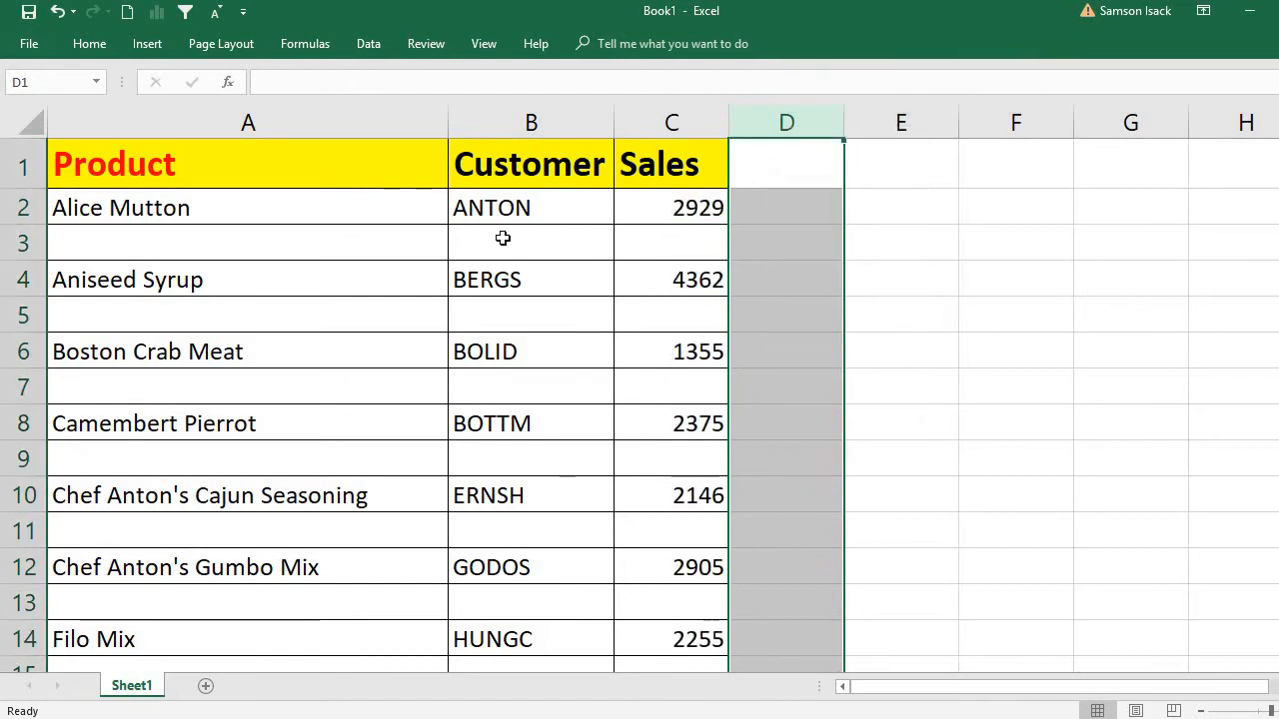
- Undo the delete, sort and paste, restoring the original contiguous table
click(531, 244)
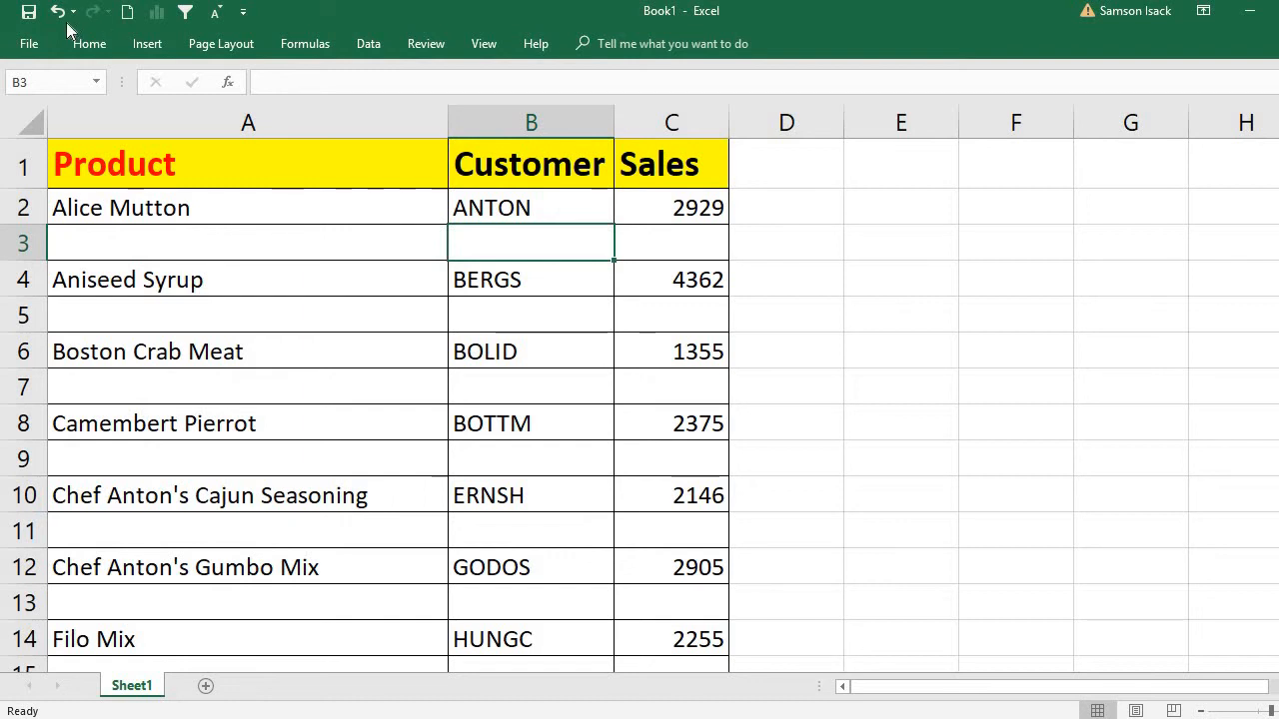
click(56, 12)
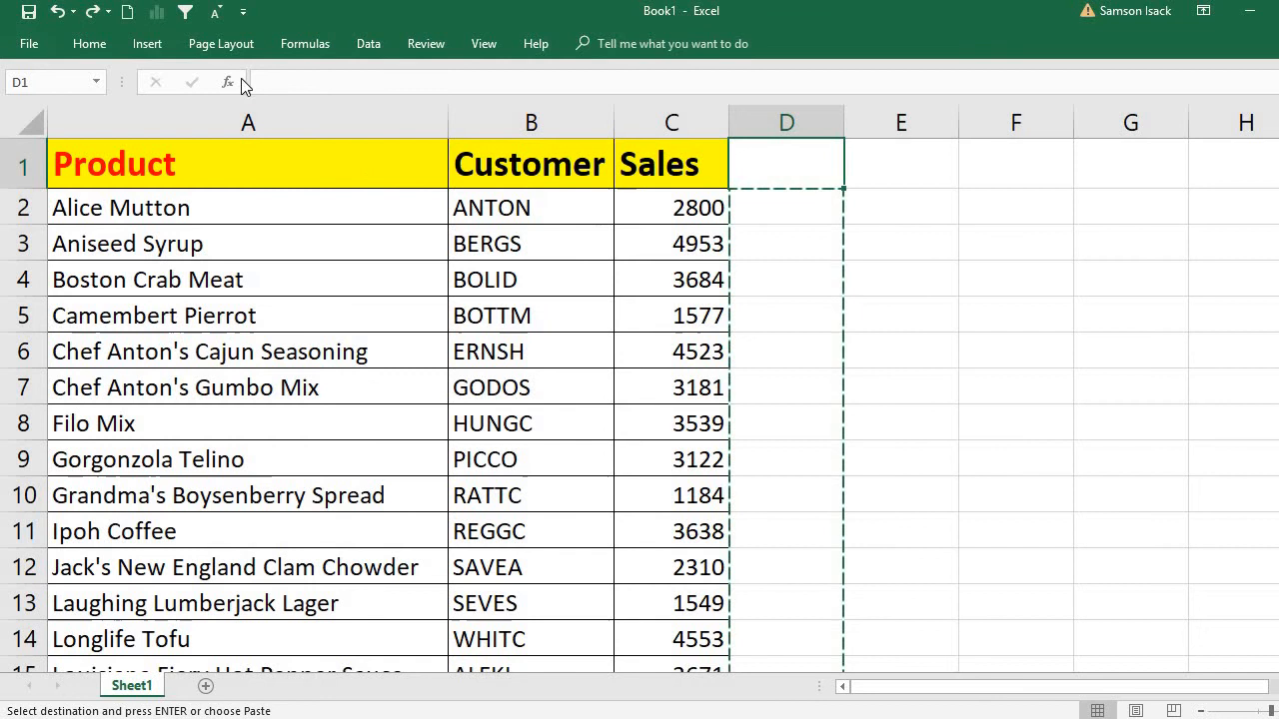
- Retype Sno and redo the paste and sort so blank rows follow each record again
text(Sno)
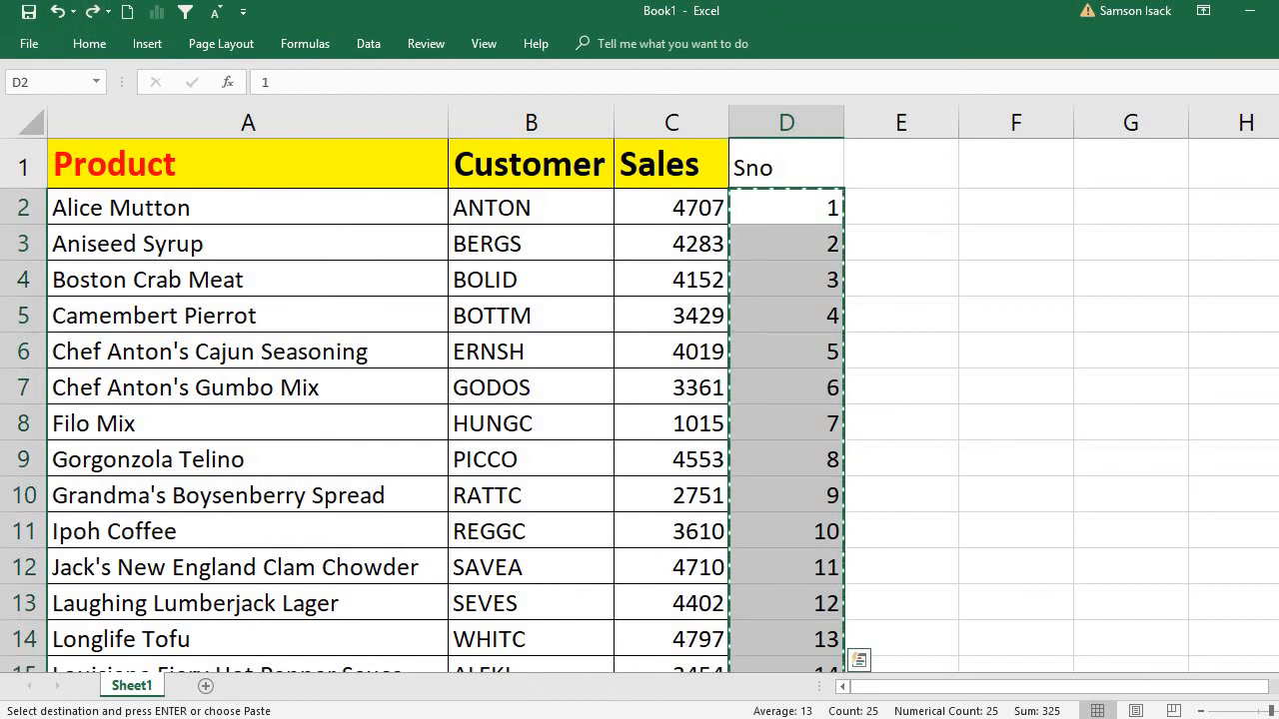
scroll(down, 3)
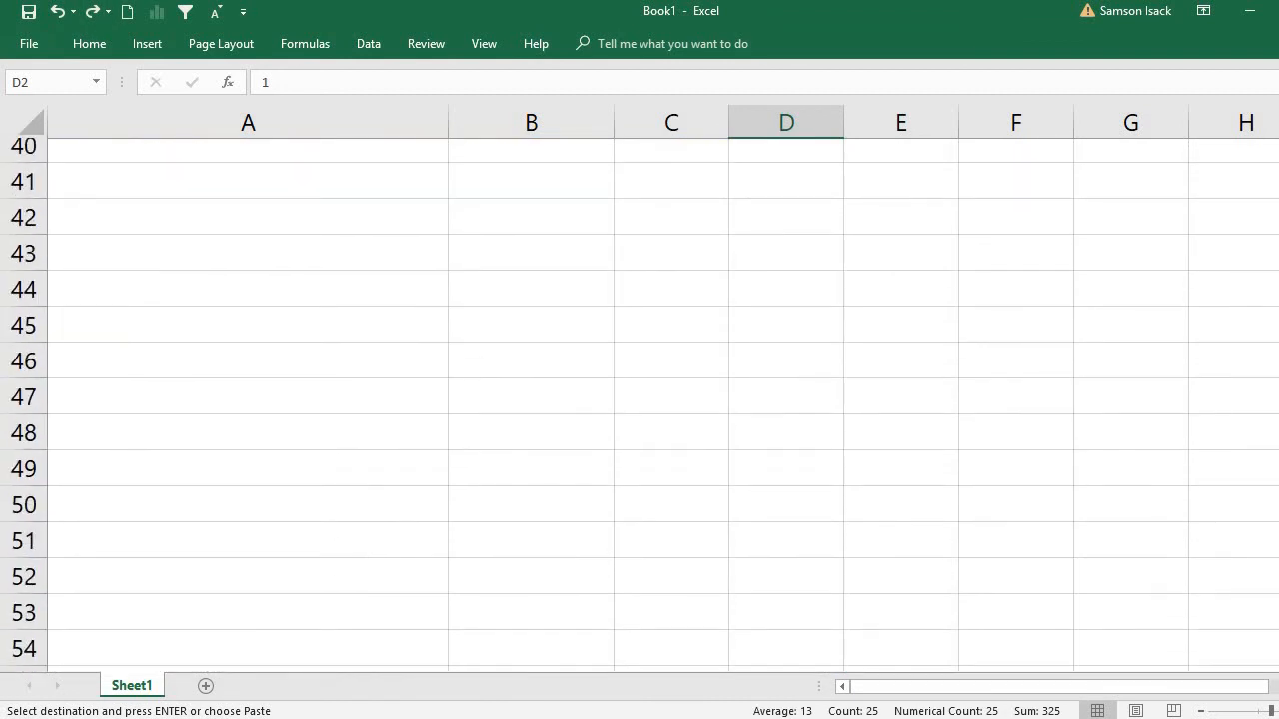
scroll(up, 3)
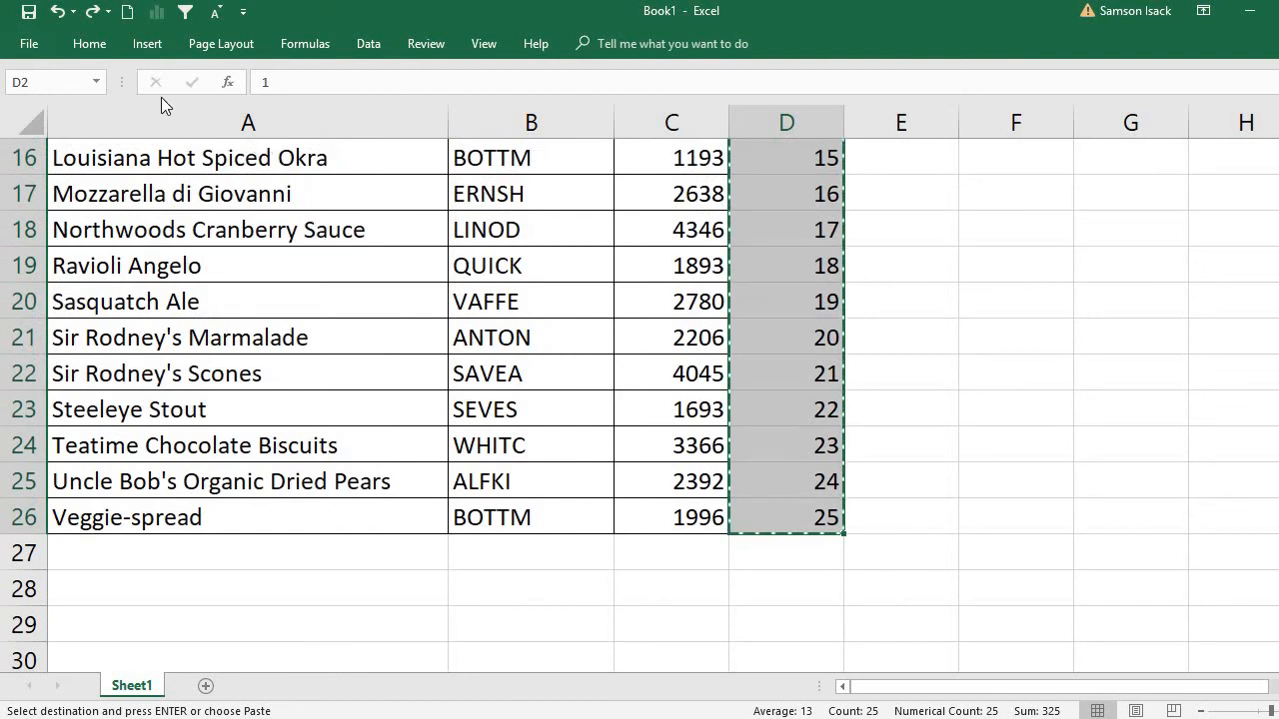
mouse_move(92, 12)
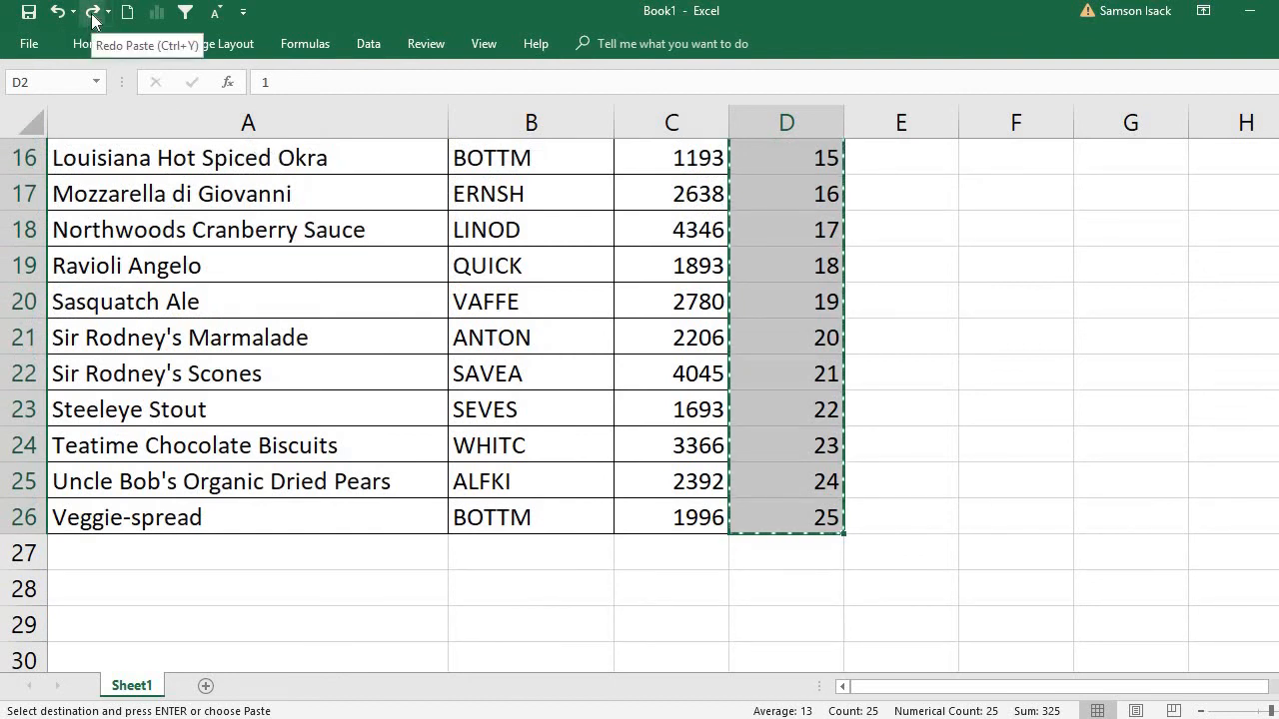
click(92, 18)
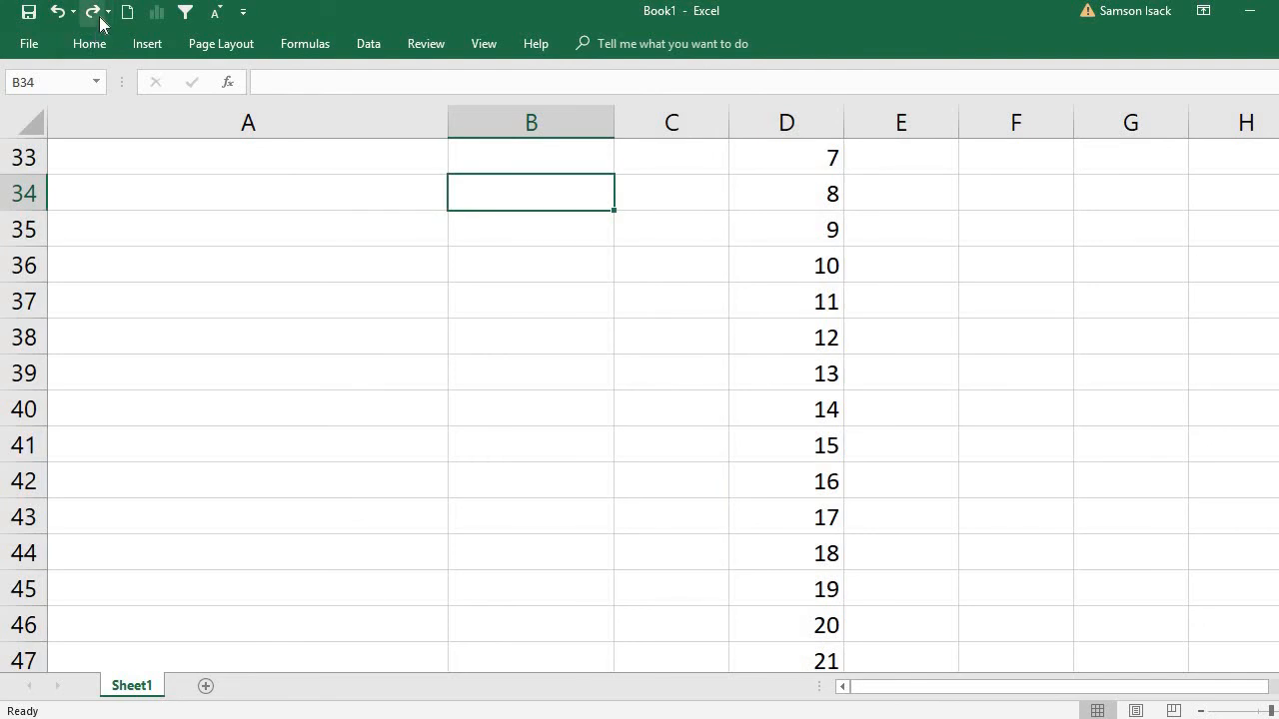
click(58, 12)
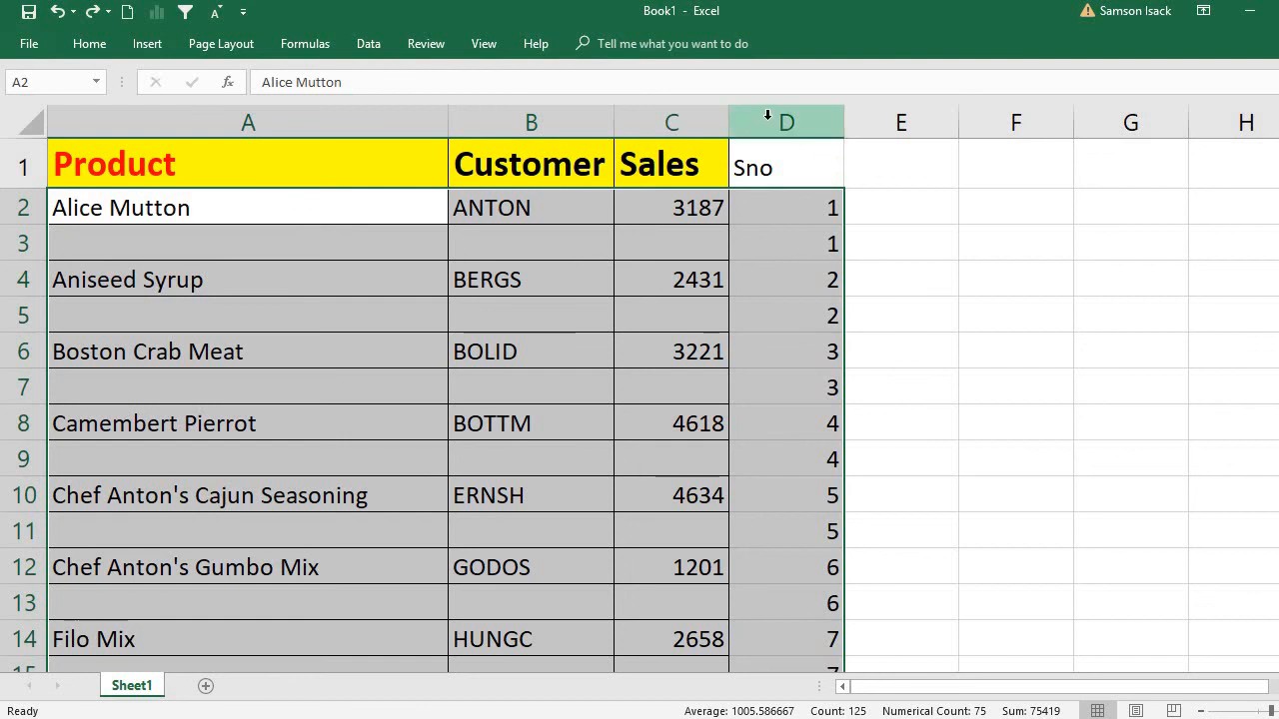
- Delete the Sno helper column D, leaving Product, Customer and Sales
right_click(787, 122)
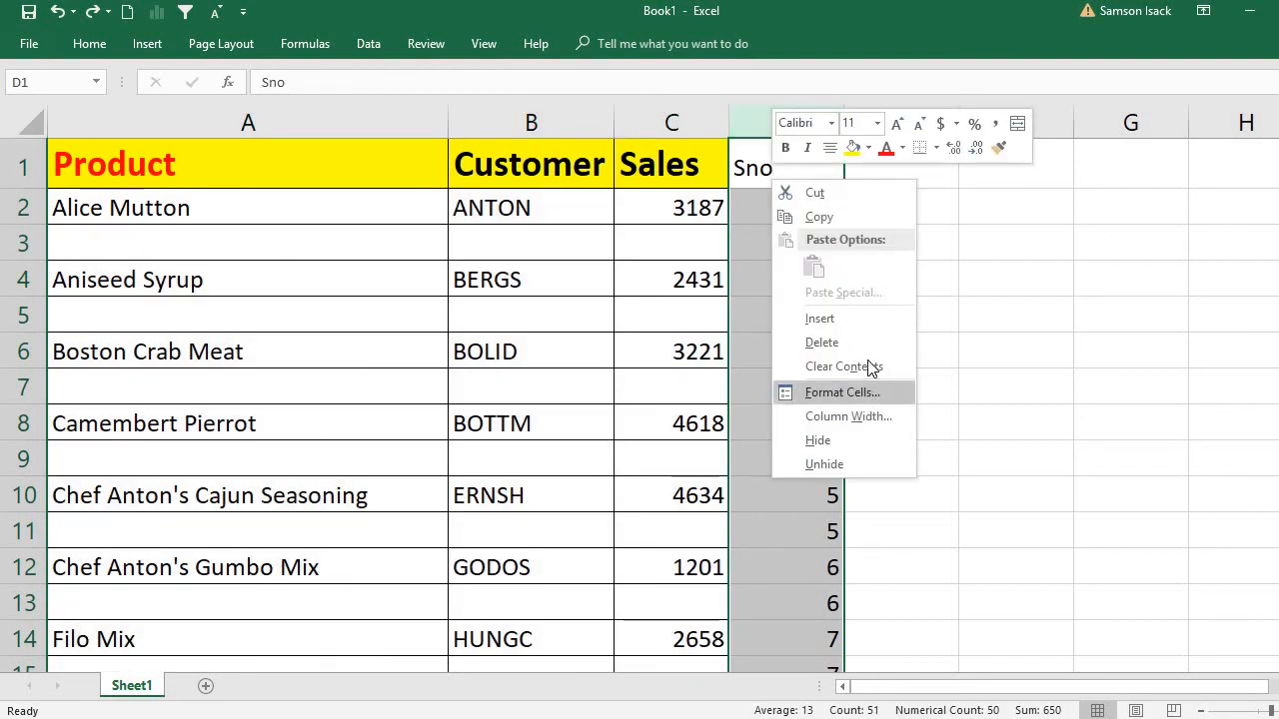
click(843, 365)
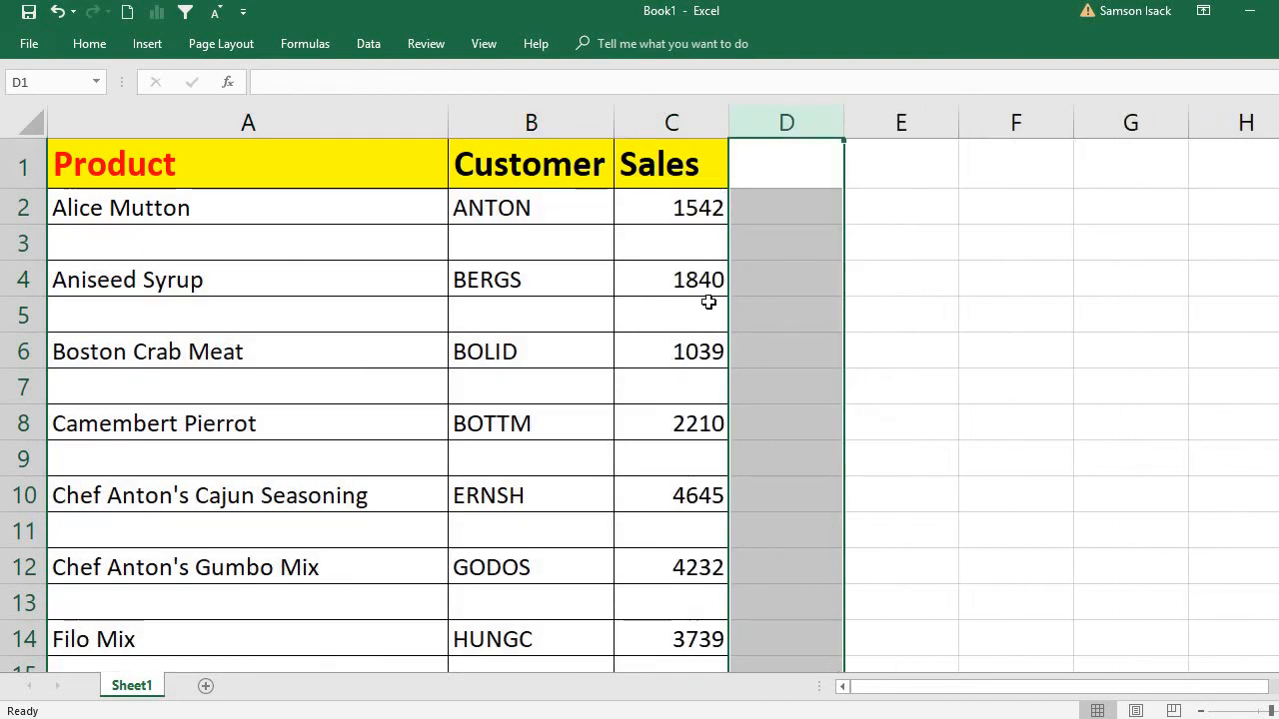